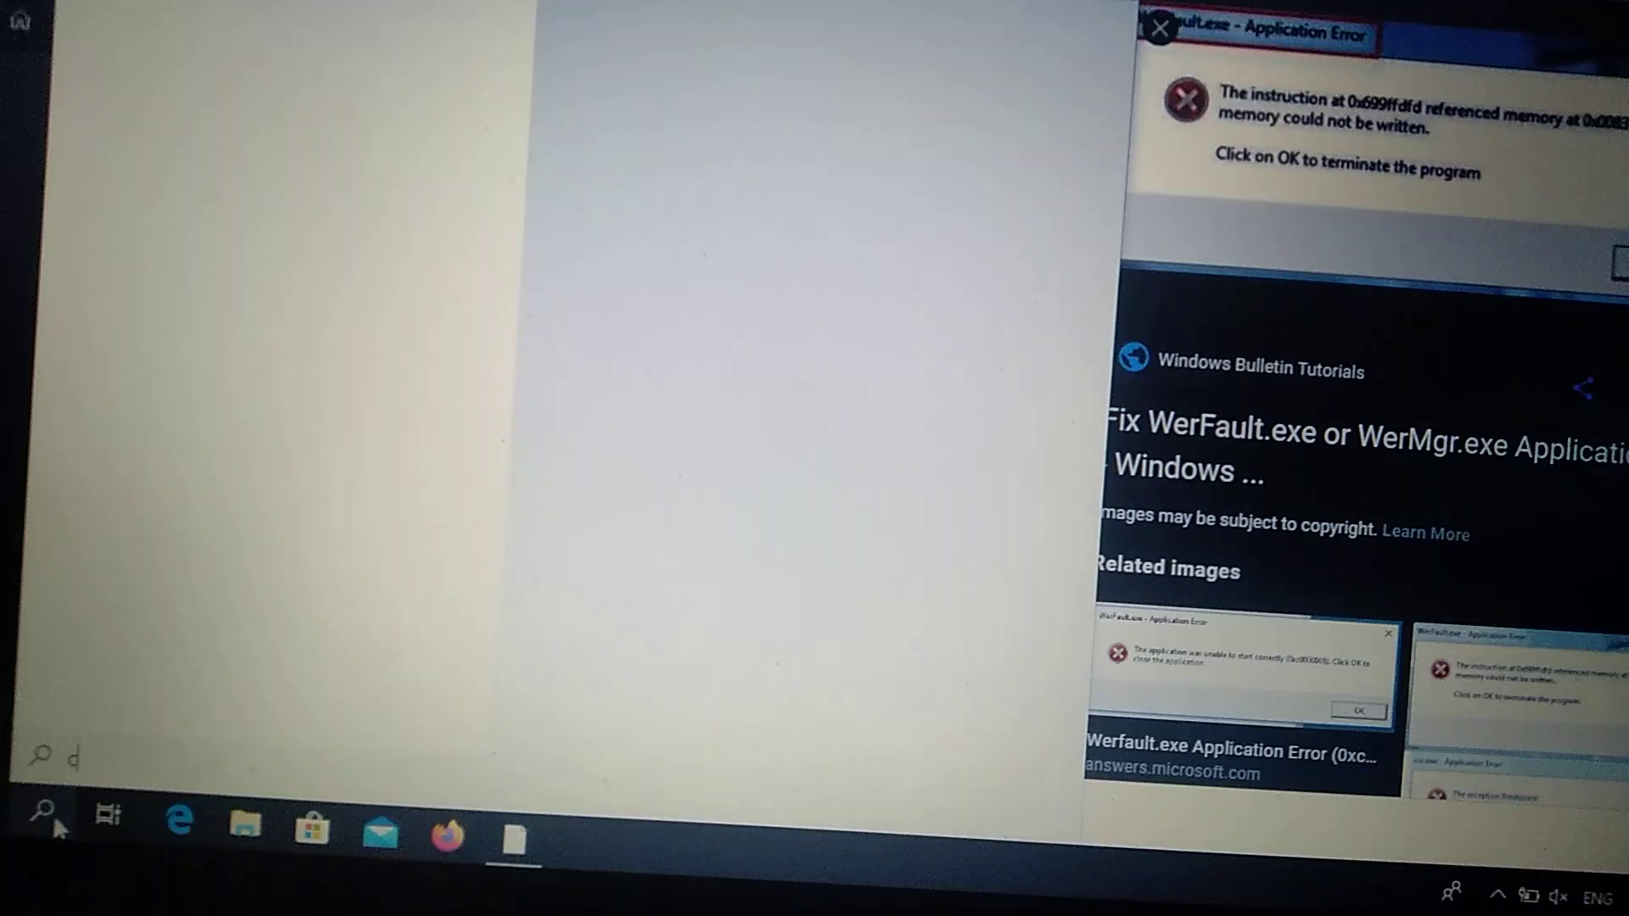
Search Windows for cmd and launch Command Prompt as administrator
{"action": "type", "text": "cmd"}
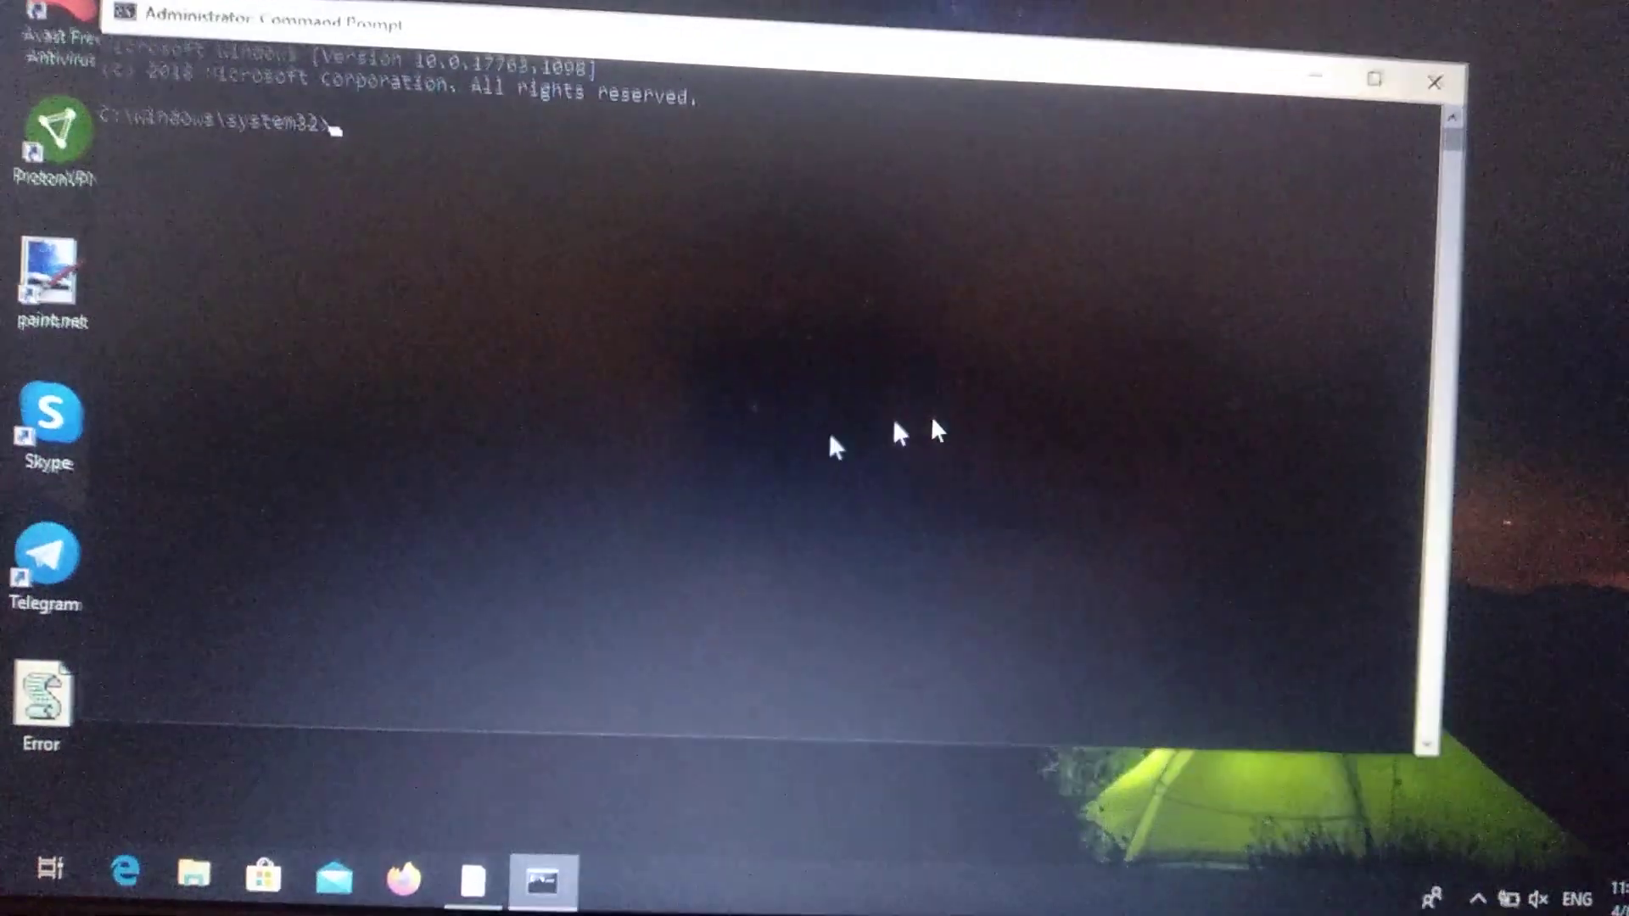
Run sfc /scannow in Command Prompt, then bring Windows search back up
{"action": "type", "text": "sfc /scann"}
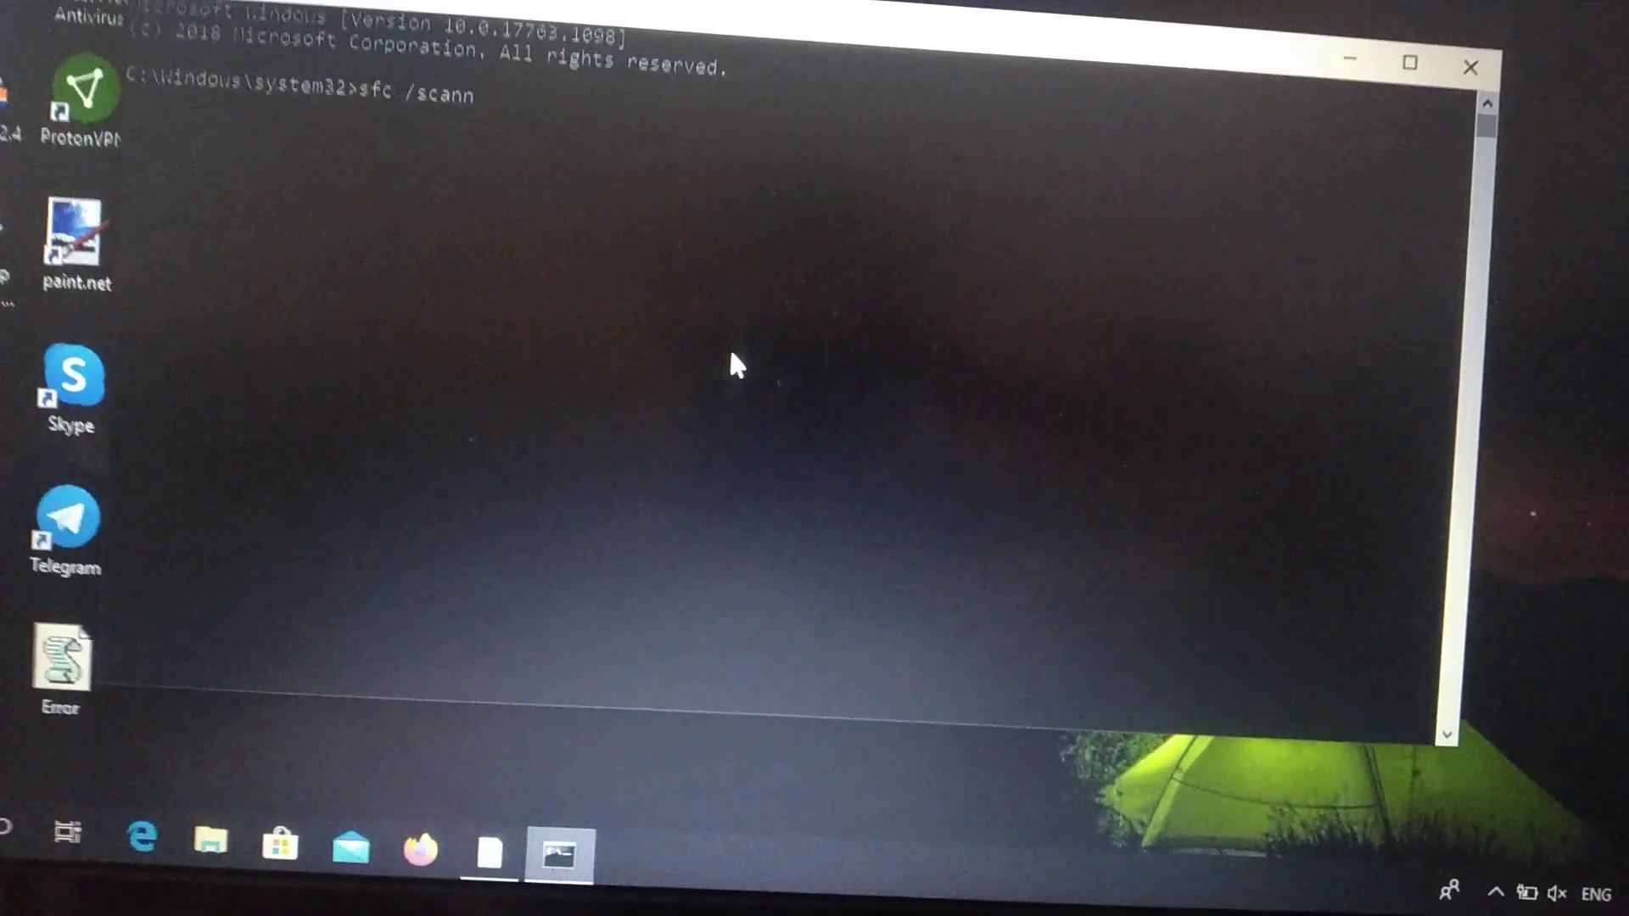
{"action": "type", "text": "ow"}
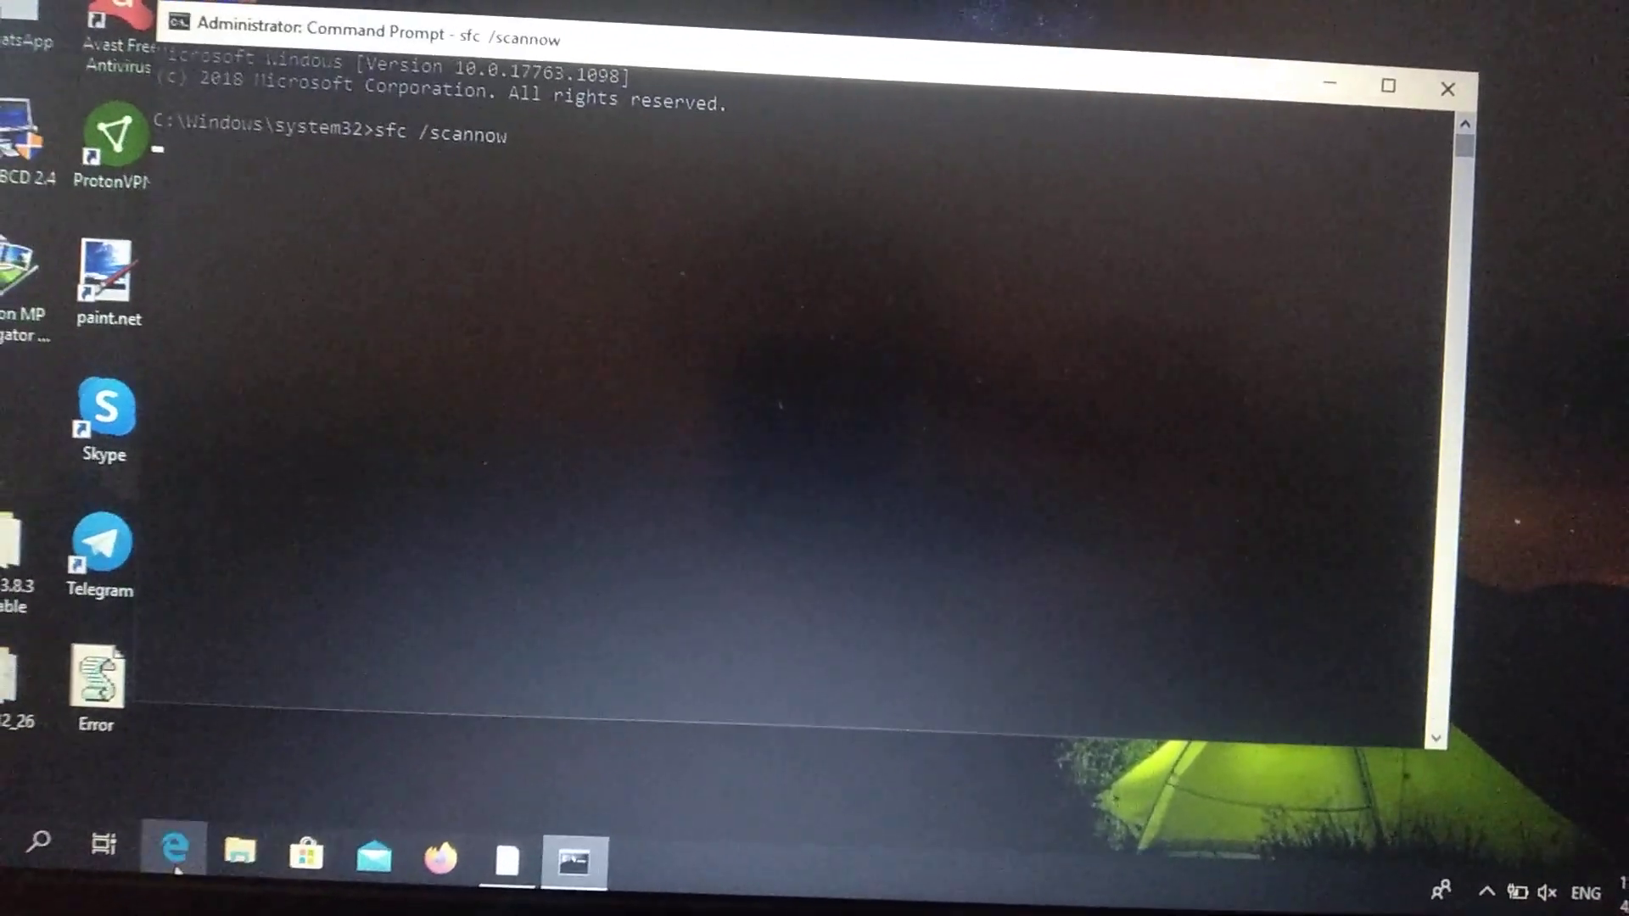
{"action": "left_click", "coordinate": [37, 842]}
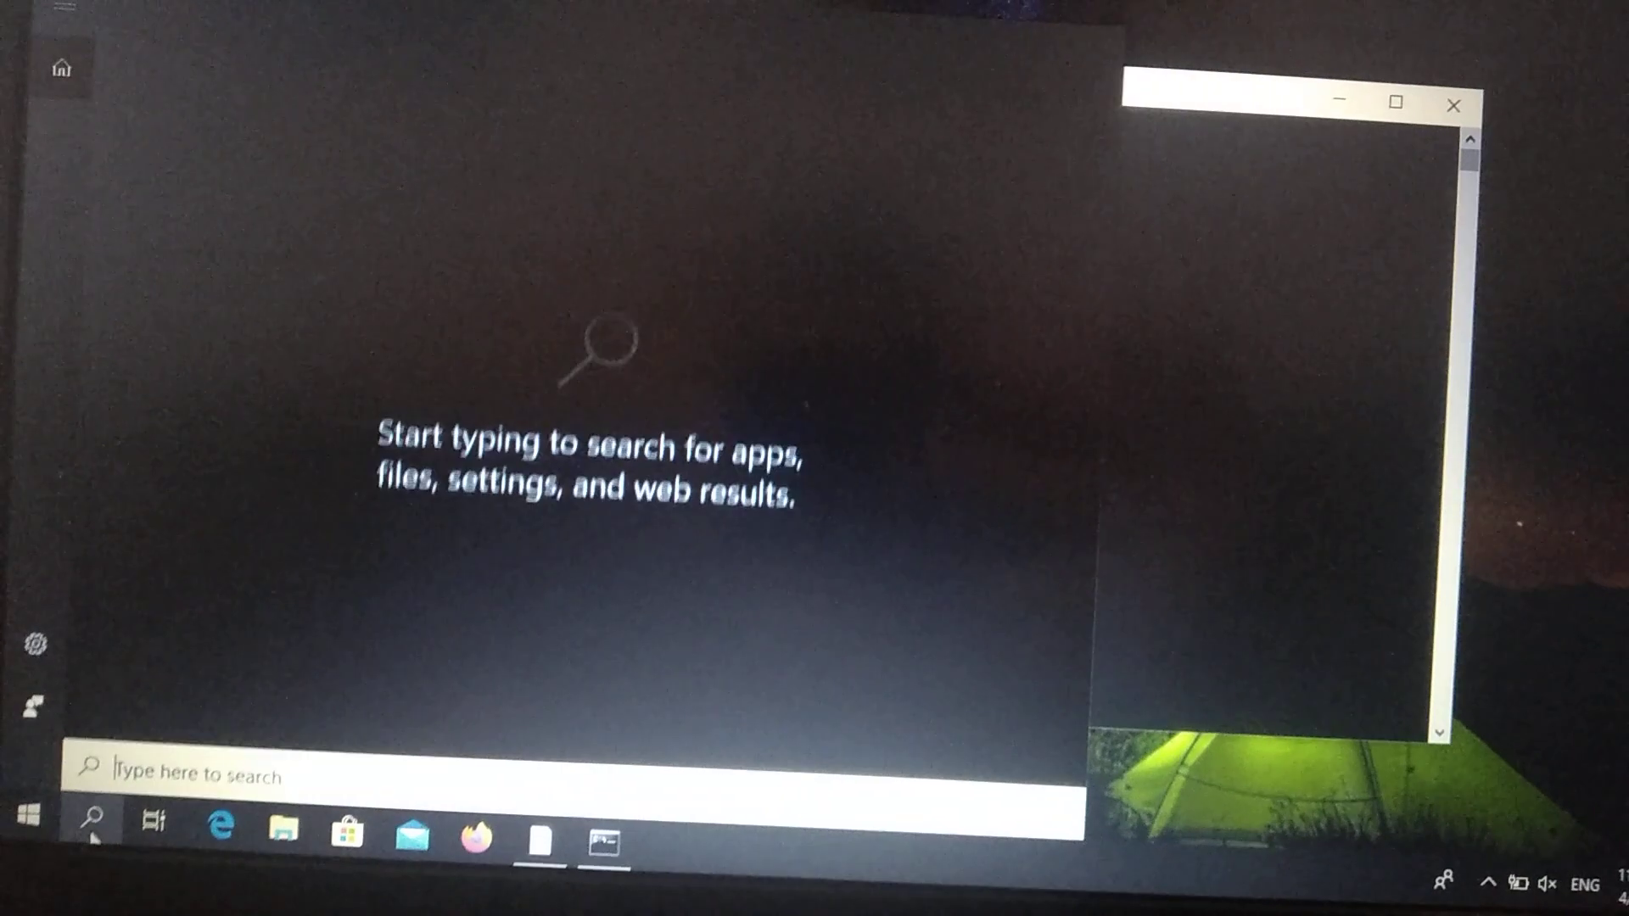
Search Windows for 'windows Memory Diagnostic'
{"action": "type", "text": "windows Memory Diagnostic"}
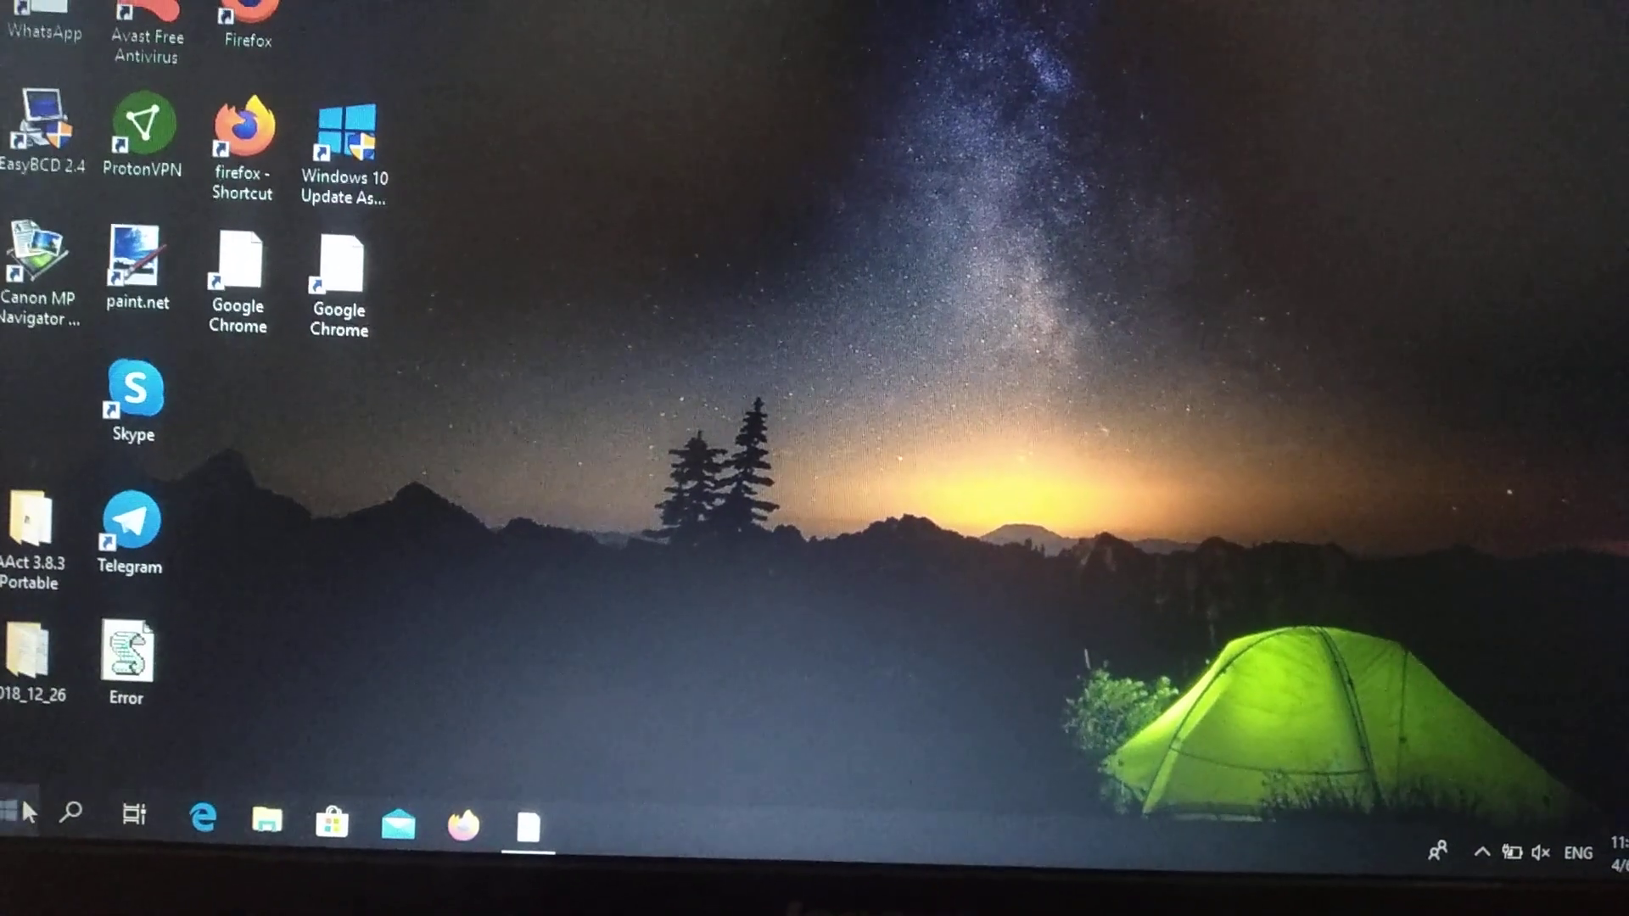
Search for services, launch the Services console and scroll to Windows Error Reporting Service
{"action": "left_click", "coordinate": [75, 812]}
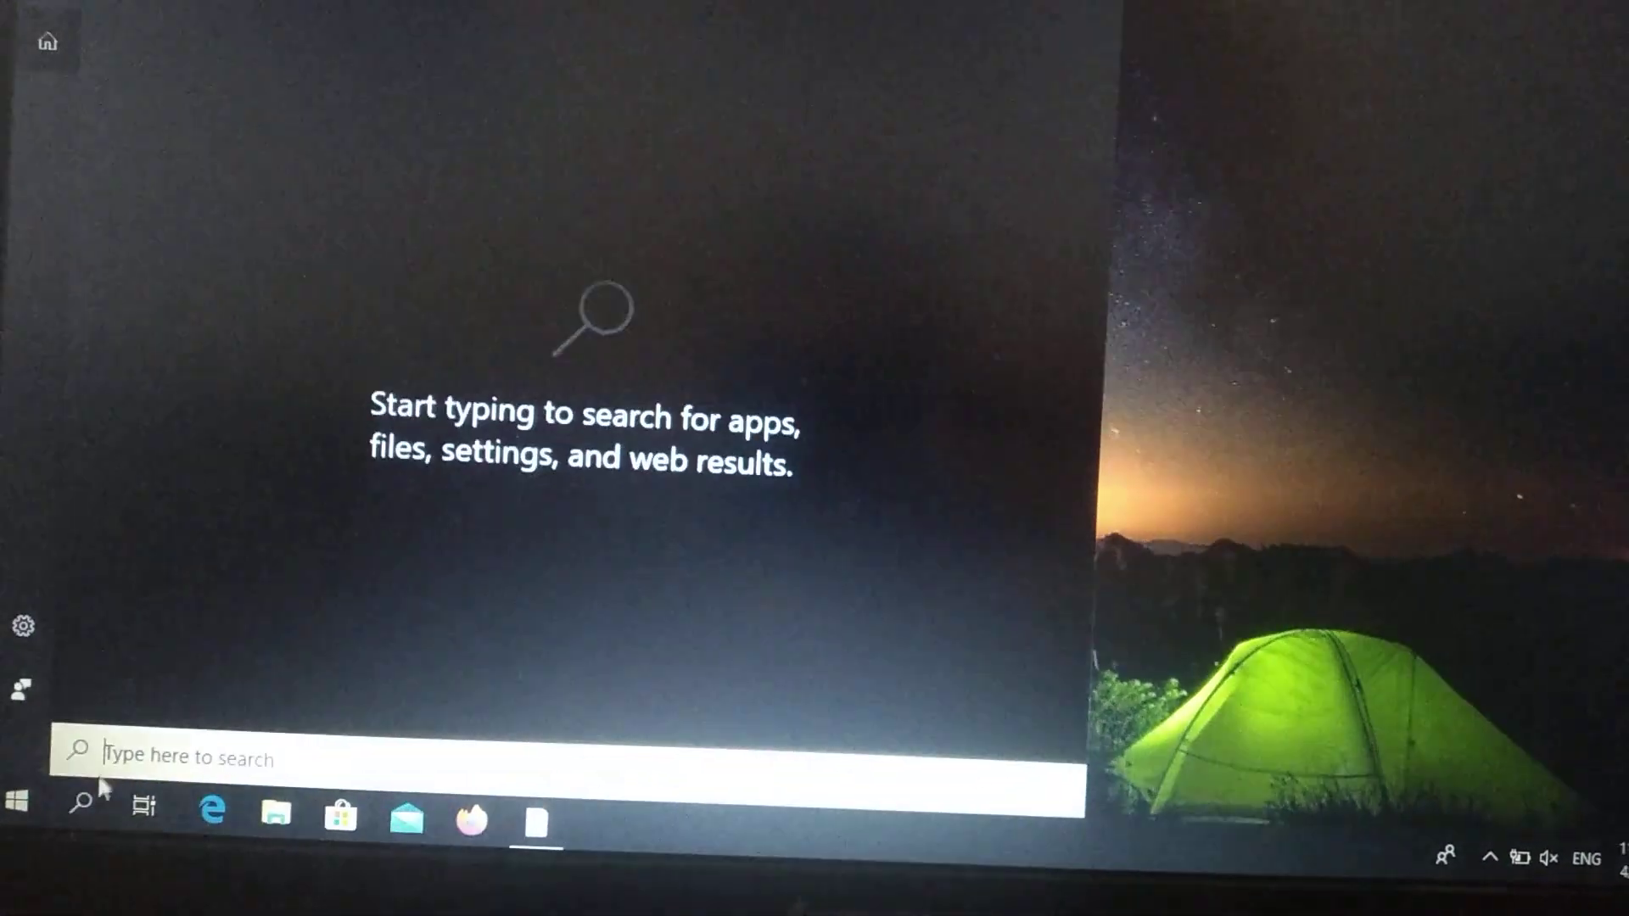
{"action": "type", "text": "services"}
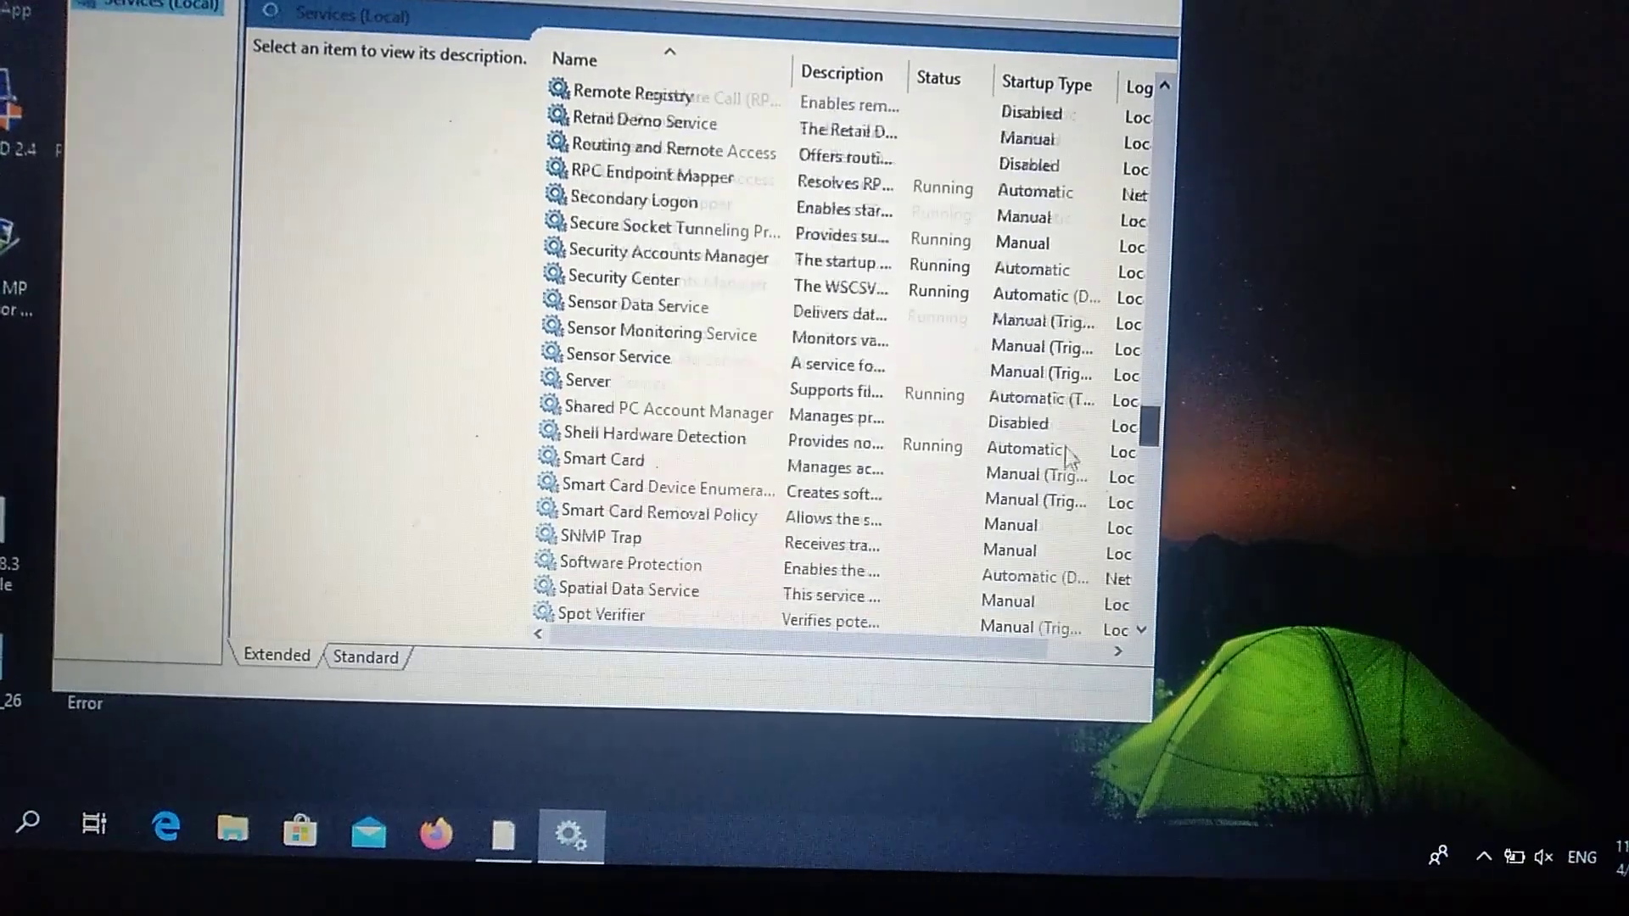
{"action": "scroll", "scroll_direction": "down", "scroll_amount": 3}
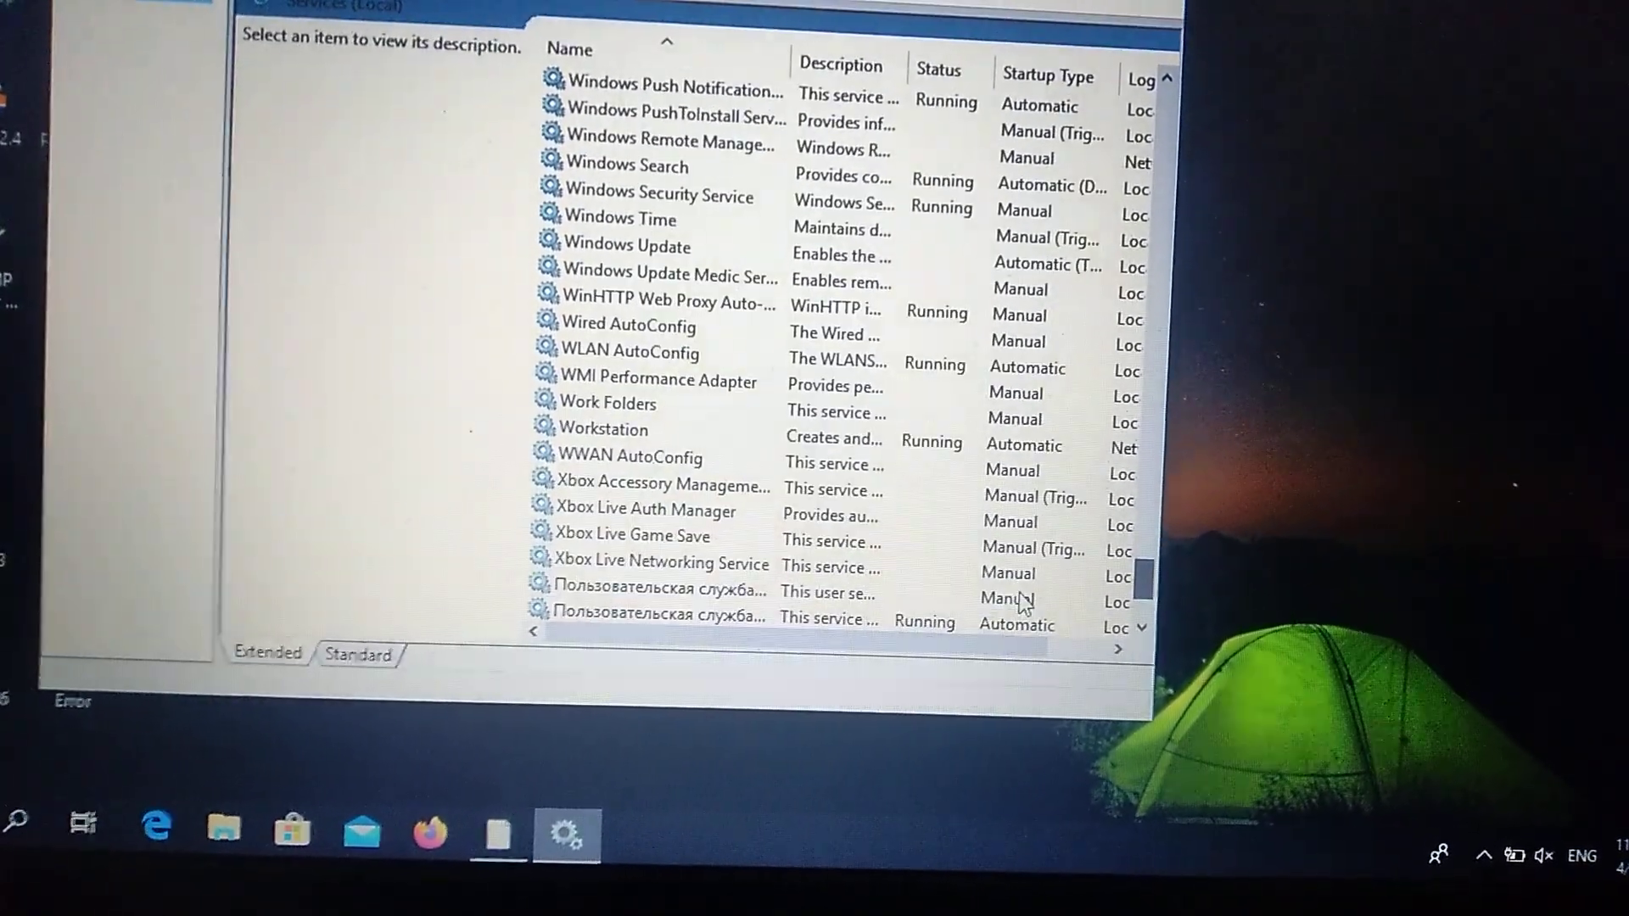
{"action": "scroll", "scroll_direction": "down", "scroll_amount": 3}
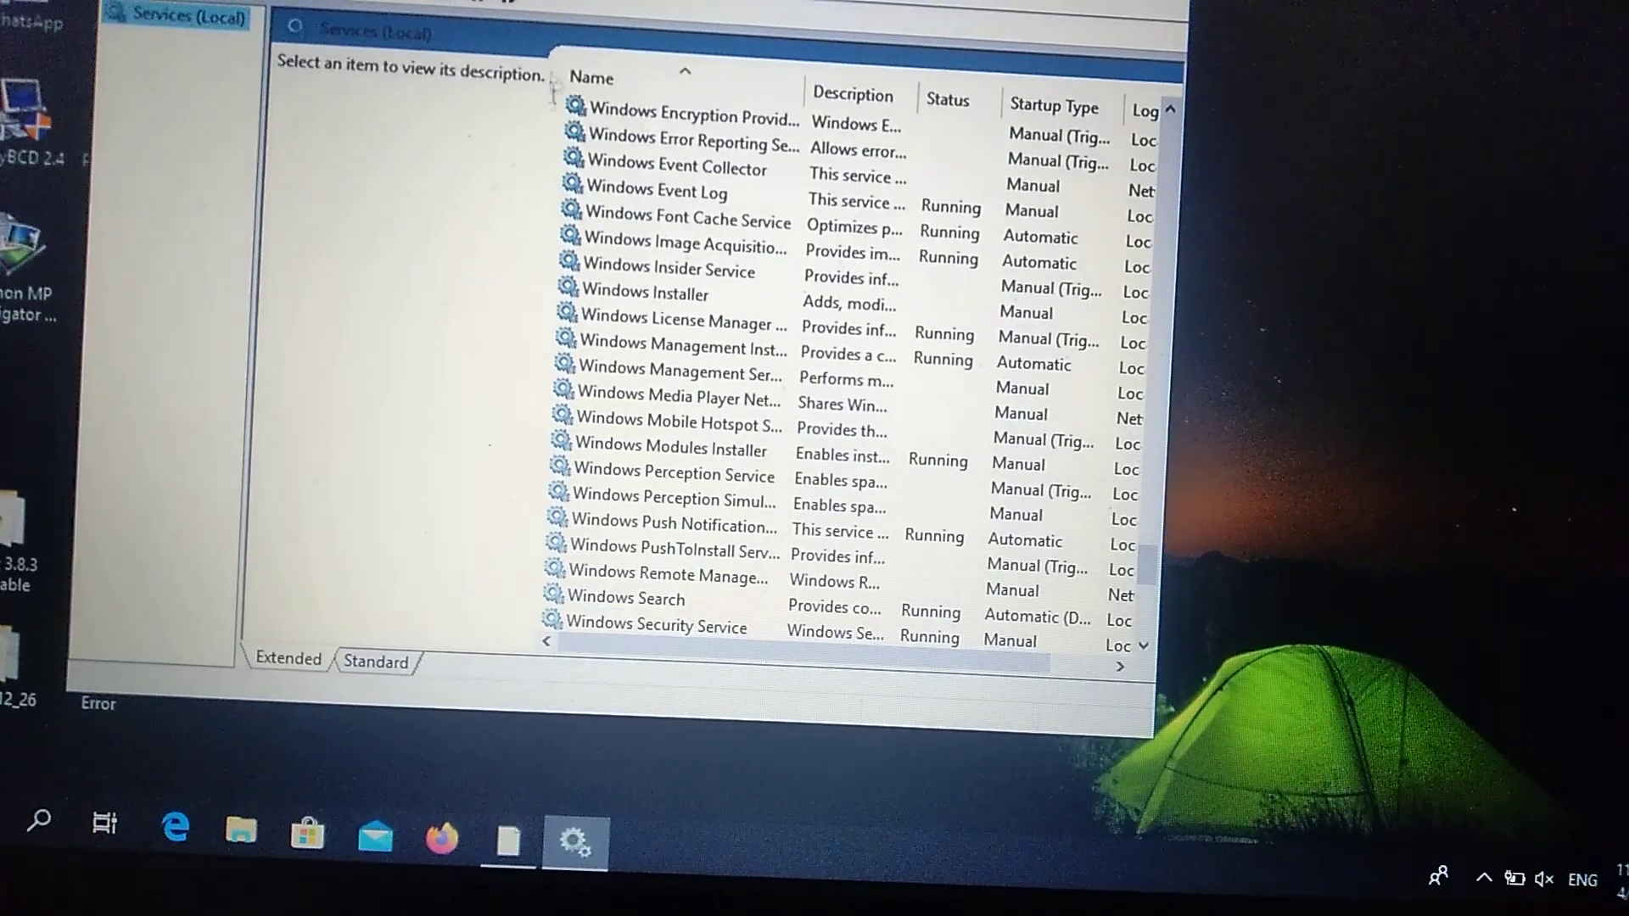
Set Windows Error Reporting Service startup type to Disabled via Properties and close Services
{"action": "left_click", "coordinate": [683, 146]}
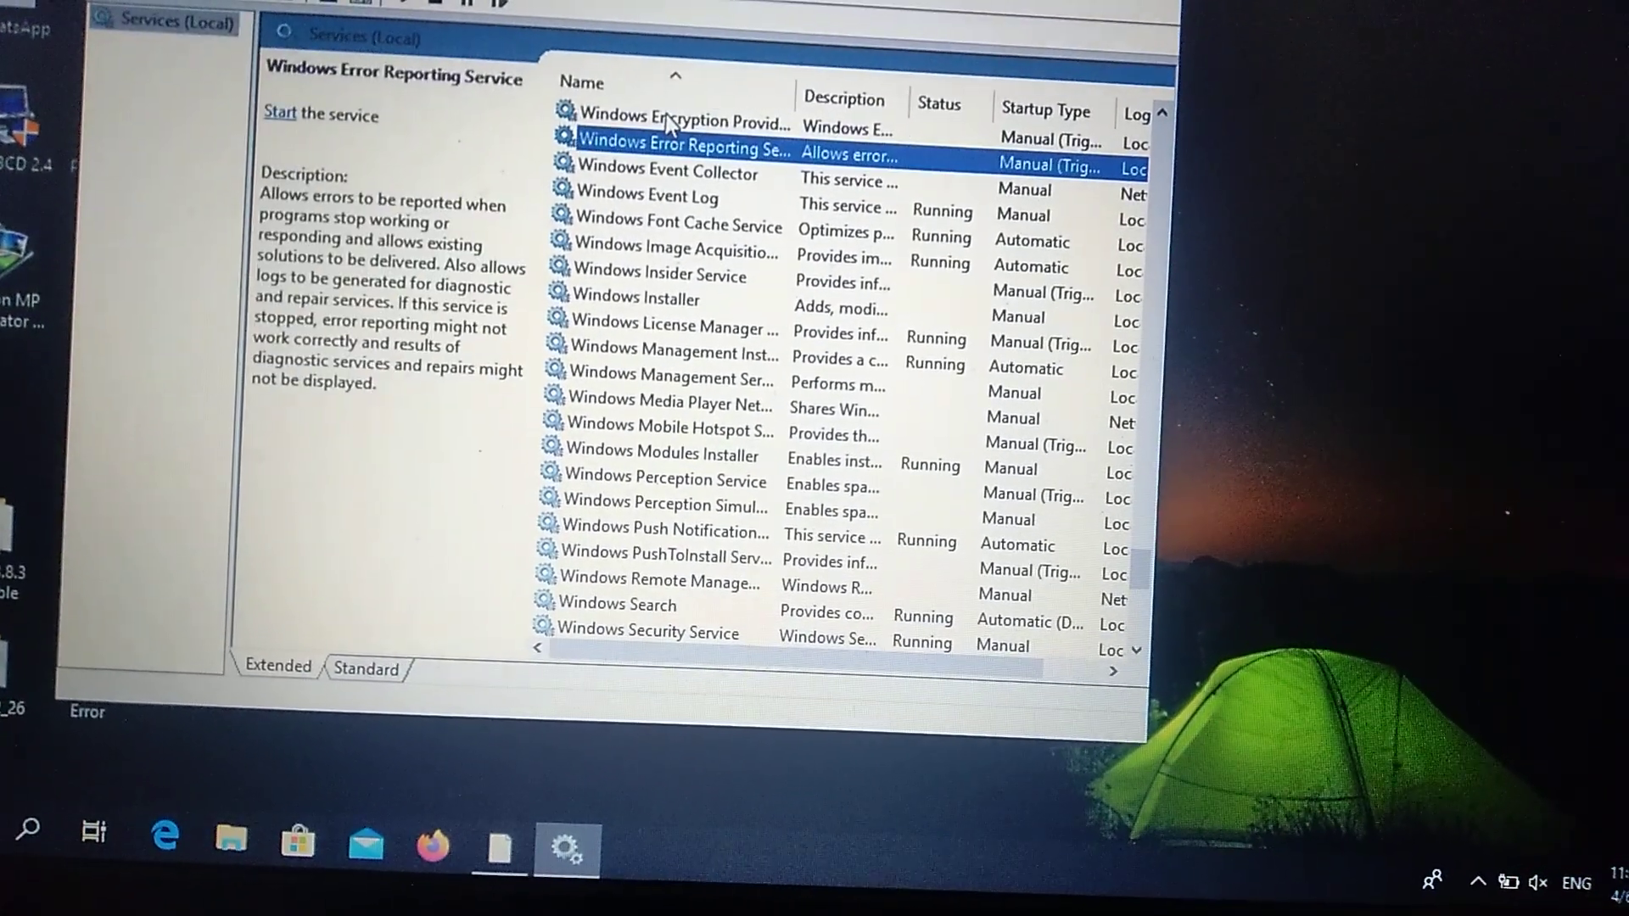
{"action": "right_click", "coordinate": [680, 146]}
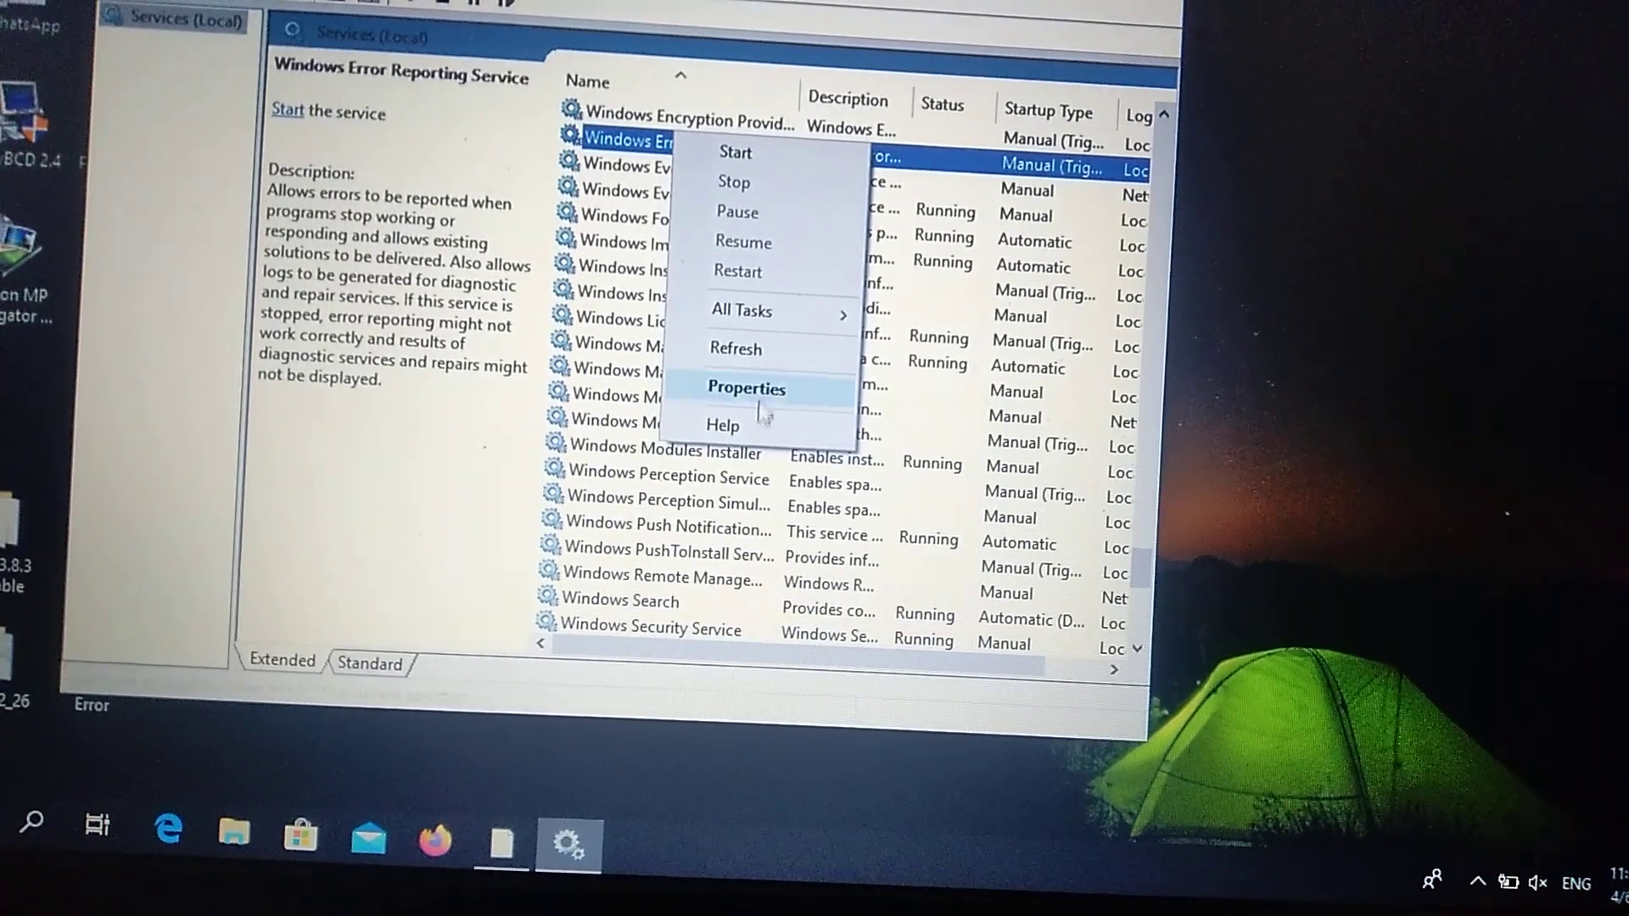
{"action": "left_click", "coordinate": [746, 389]}
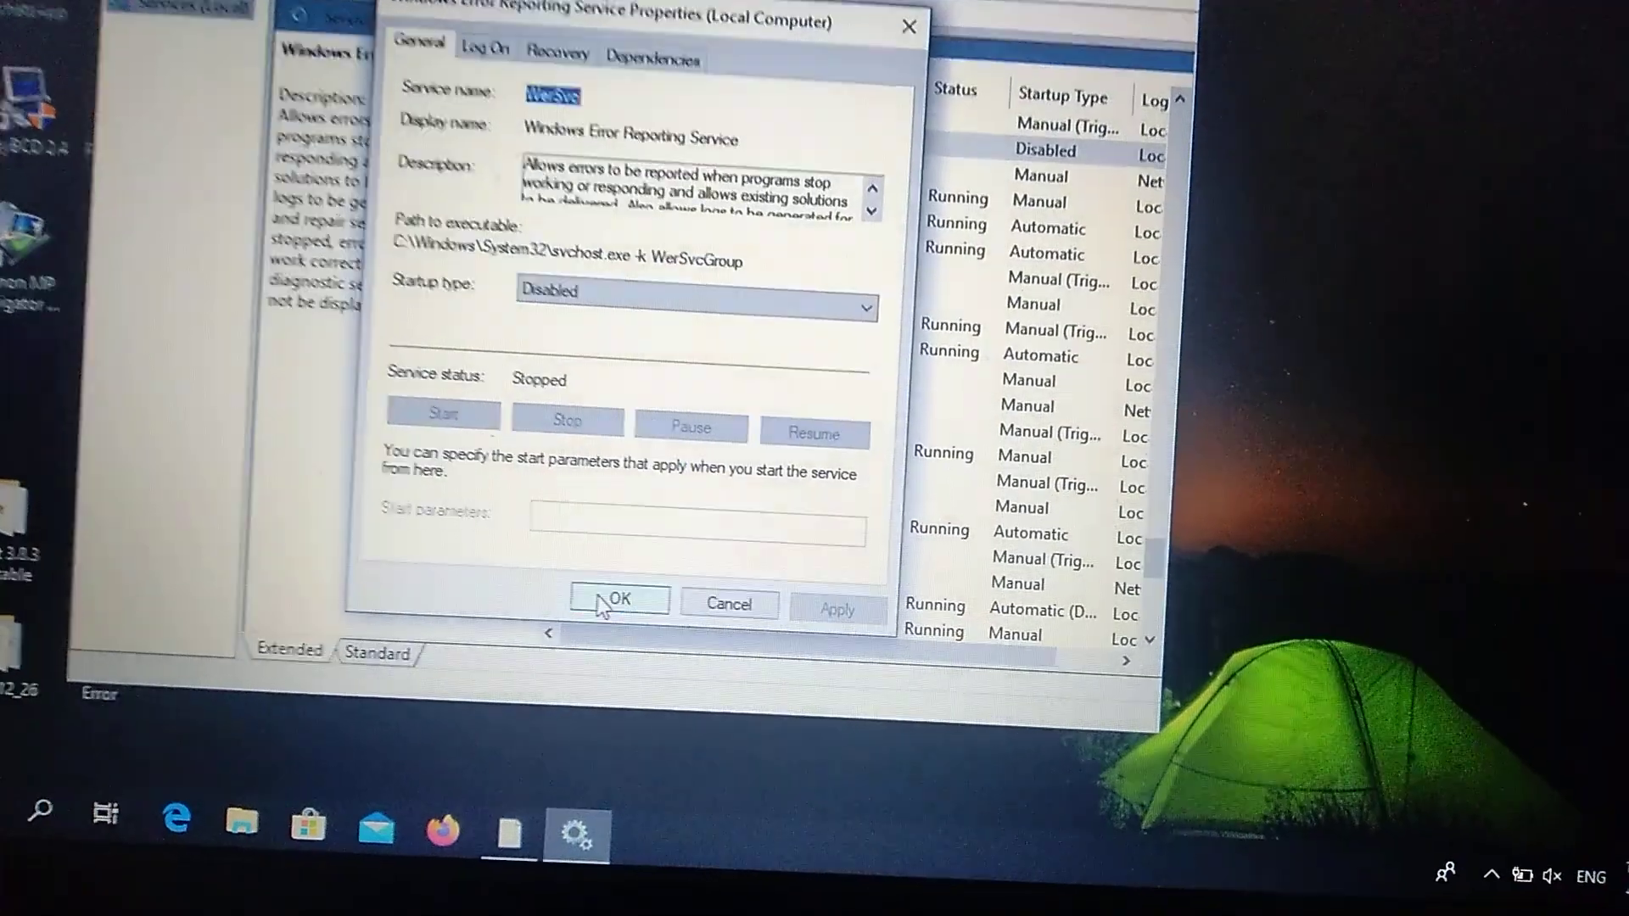
{"action": "left_click", "coordinate": [618, 601]}
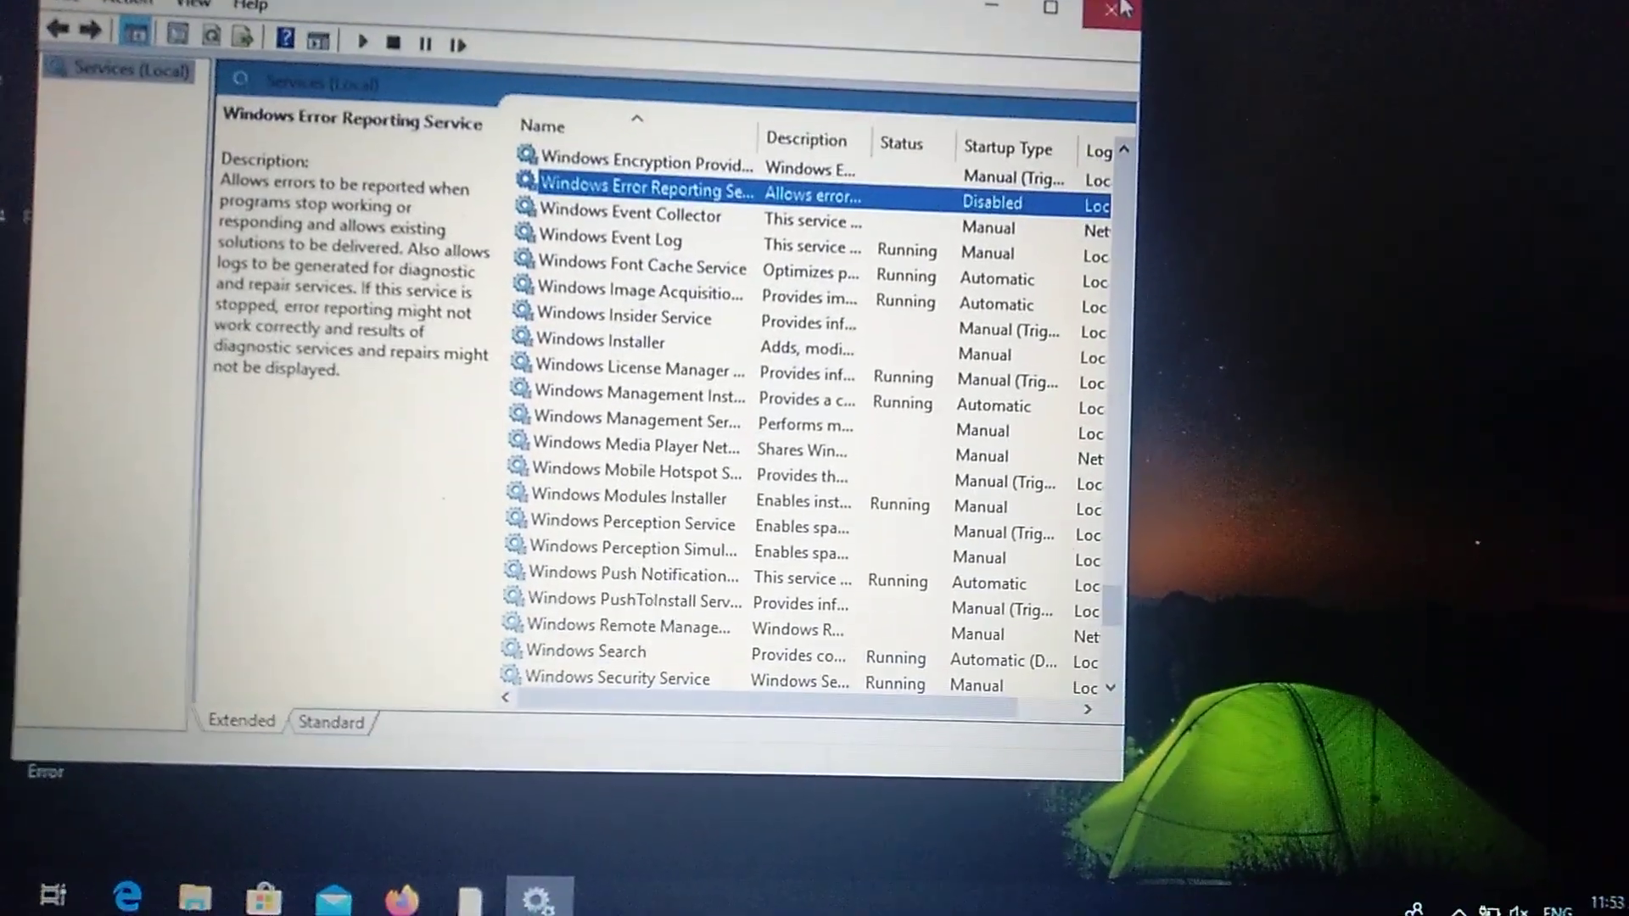
{"action": "left_click", "coordinate": [1103, 11]}
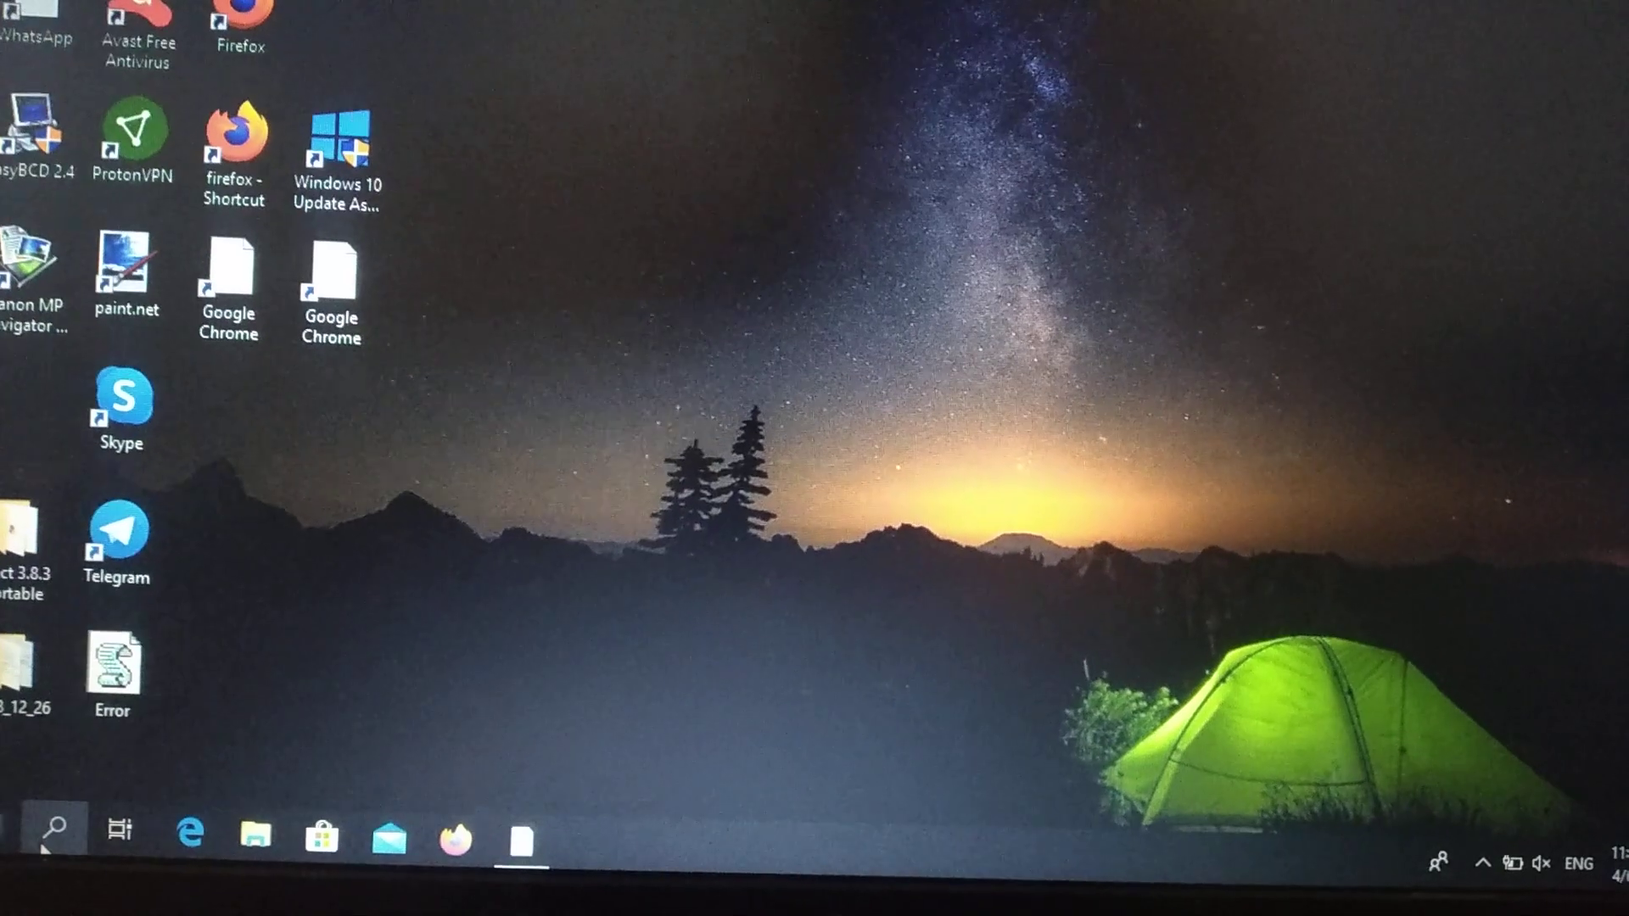
Search for Device Manager, expand Display adapters and view options for the AMD Radeon adapter
{"action": "type", "text": "device Manager"}
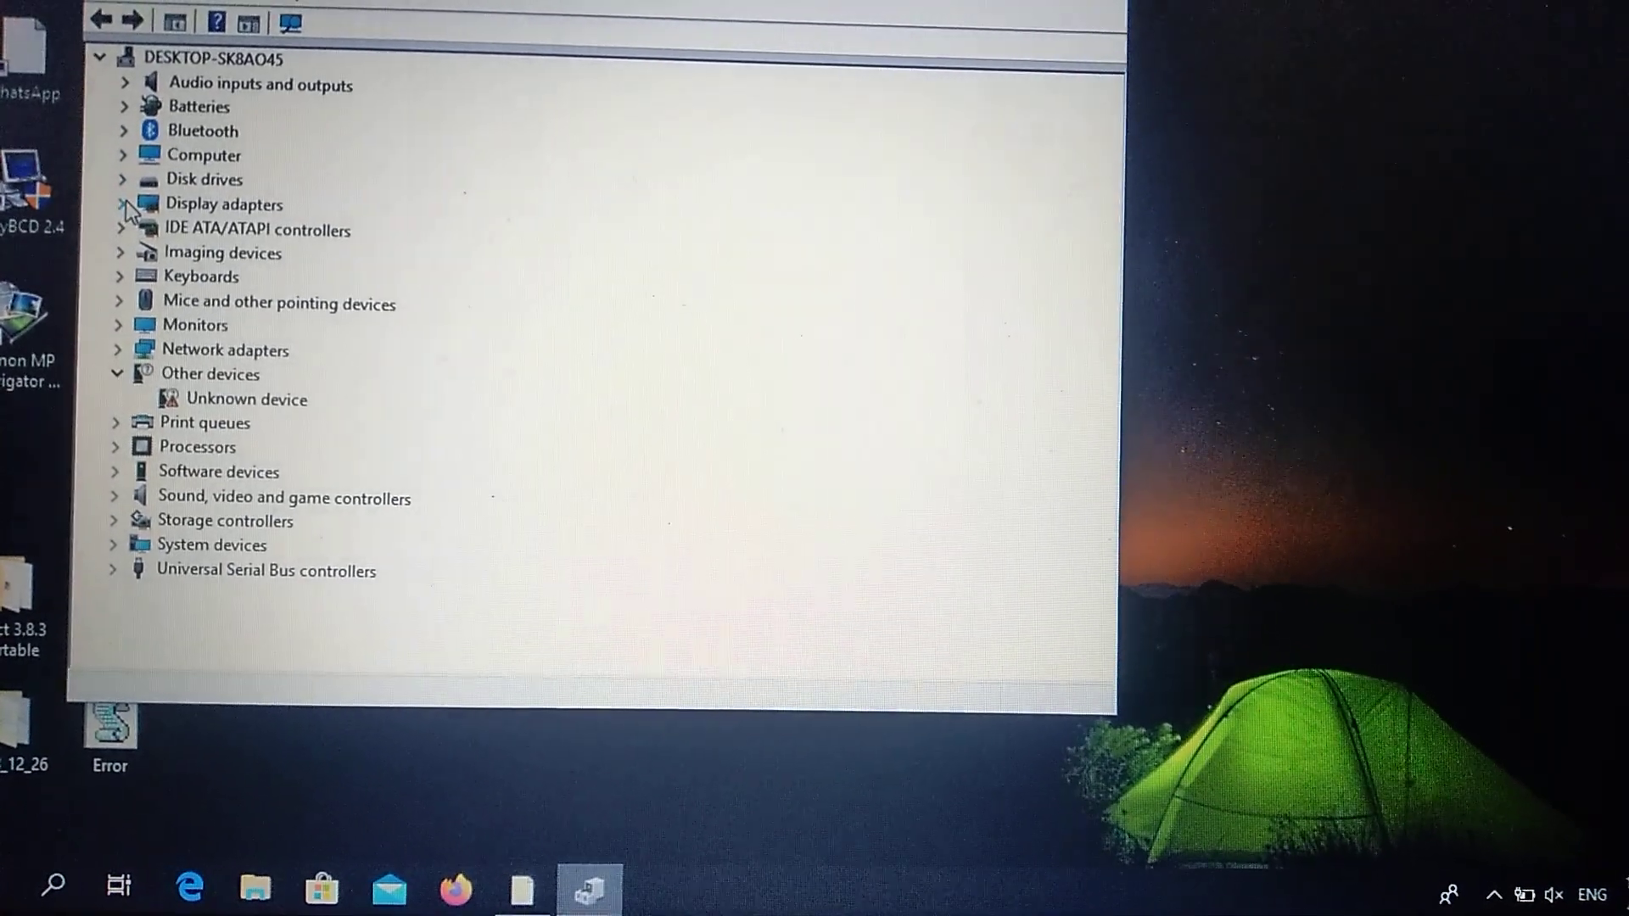
{"action": "left_click", "coordinate": [124, 204]}
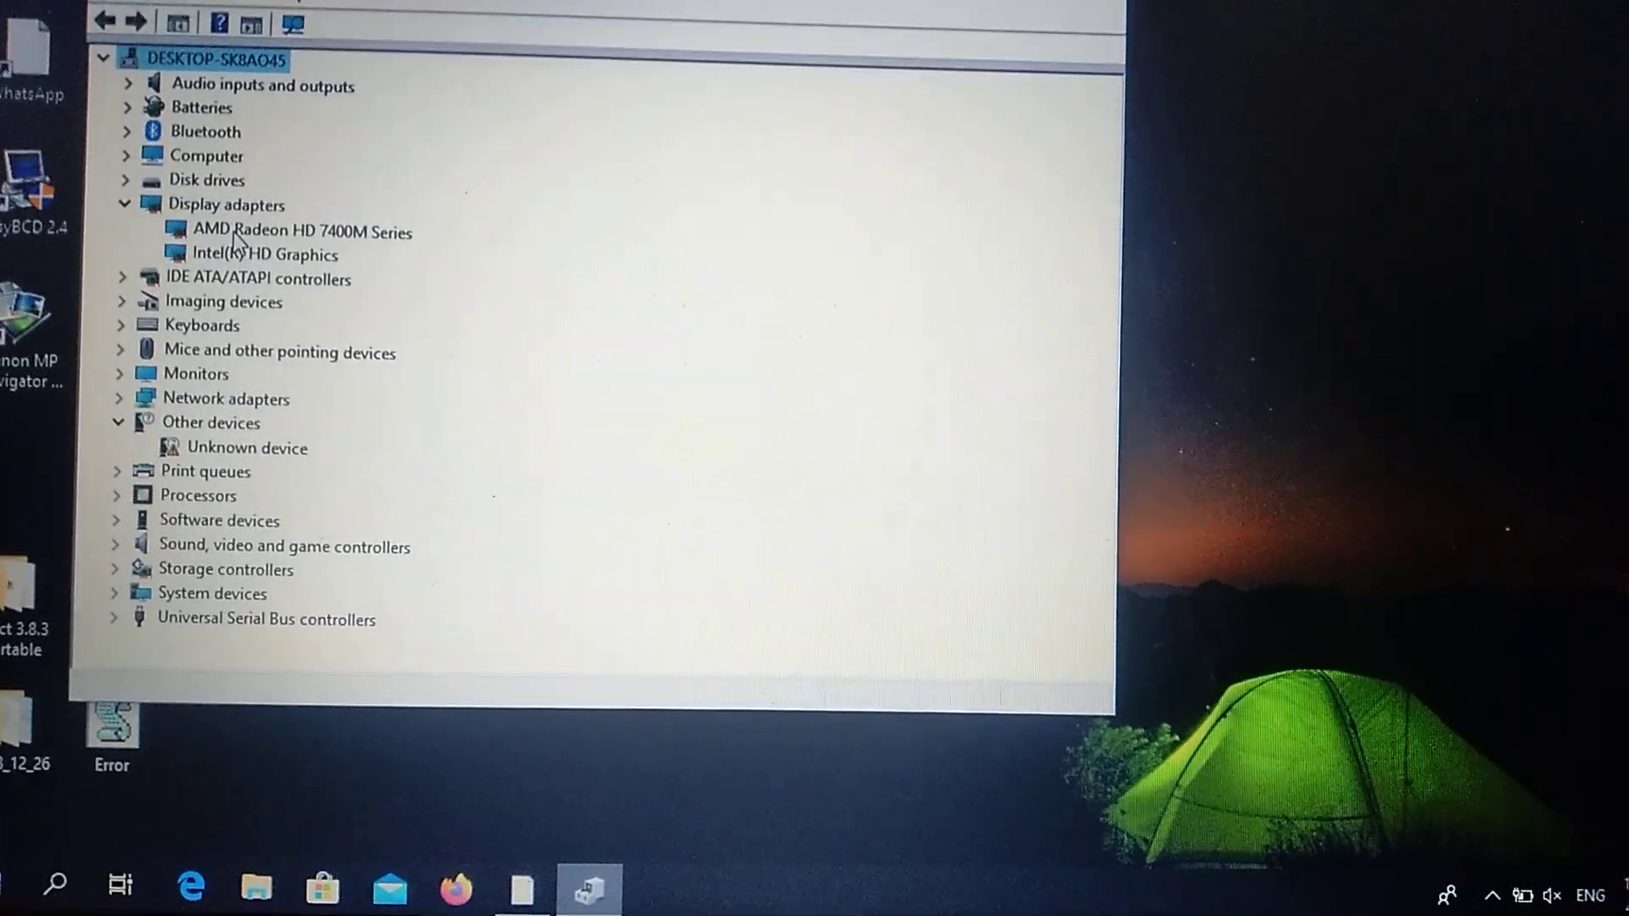
{"action": "right_click", "coordinate": [289, 231]}
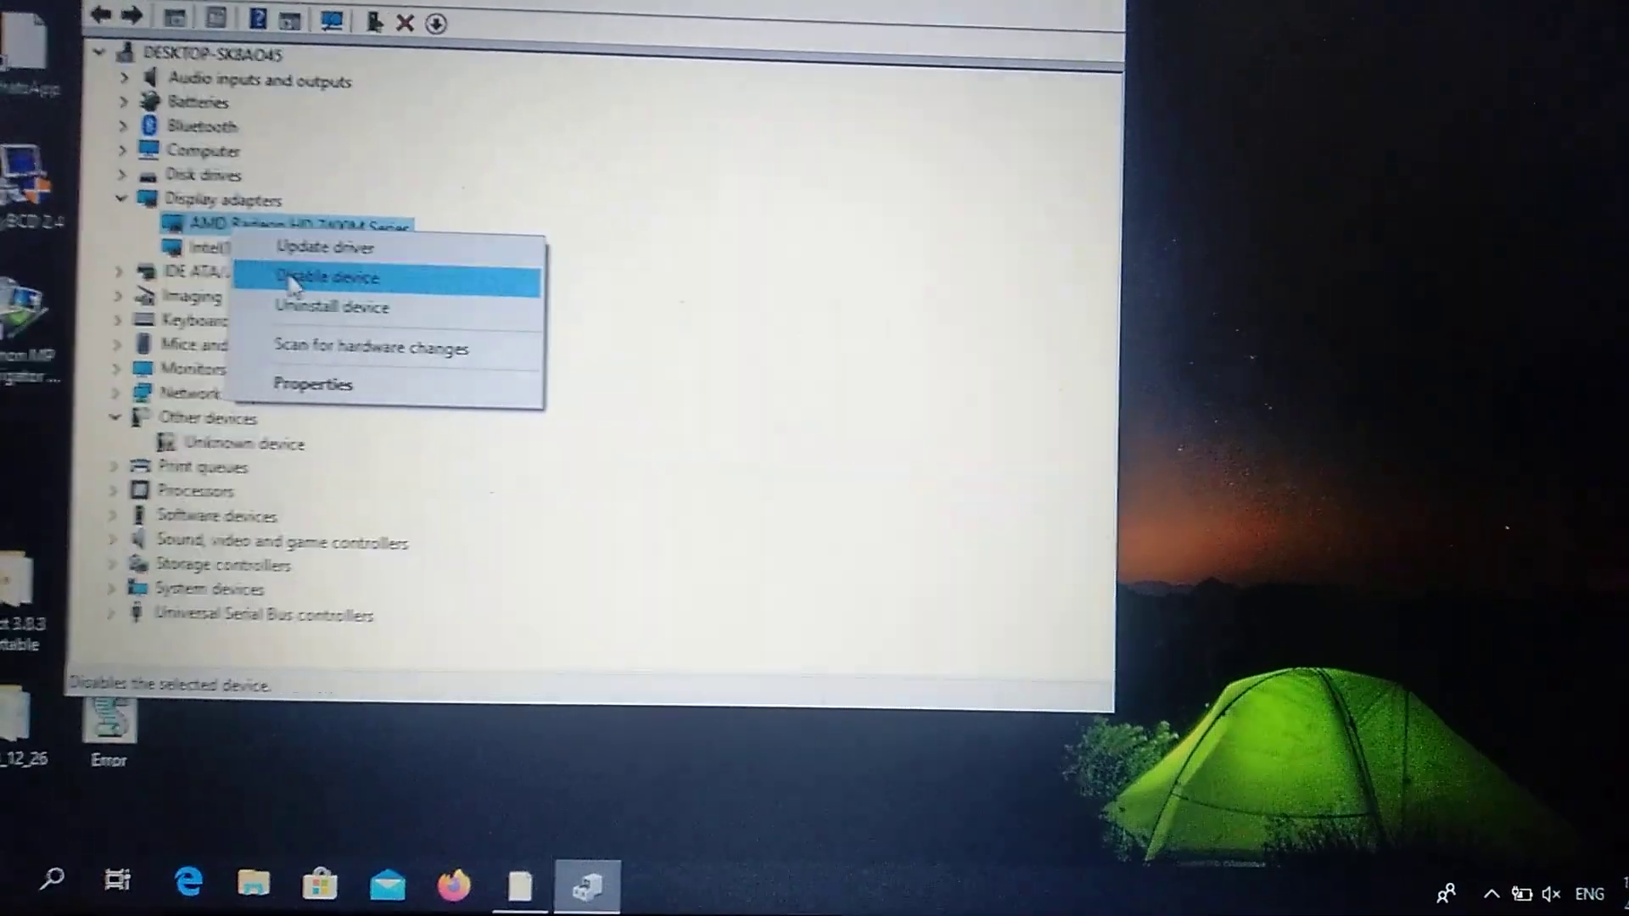
{"action": "mouse_move", "coordinate": [326, 238]}
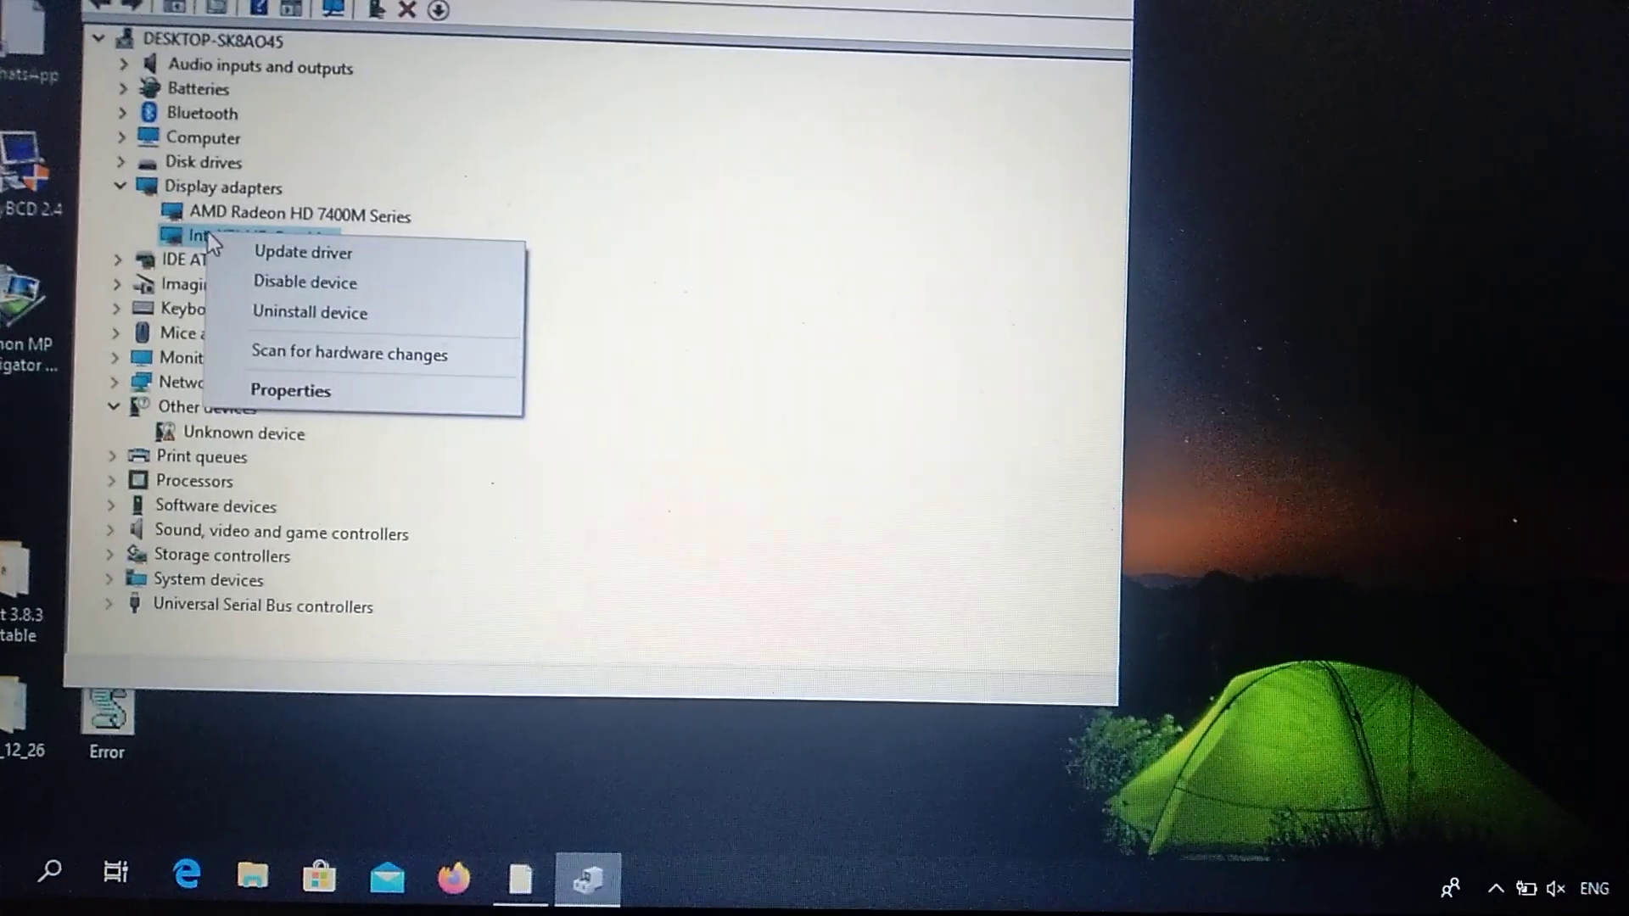
{"action": "mouse_move", "coordinate": [258, 283]}
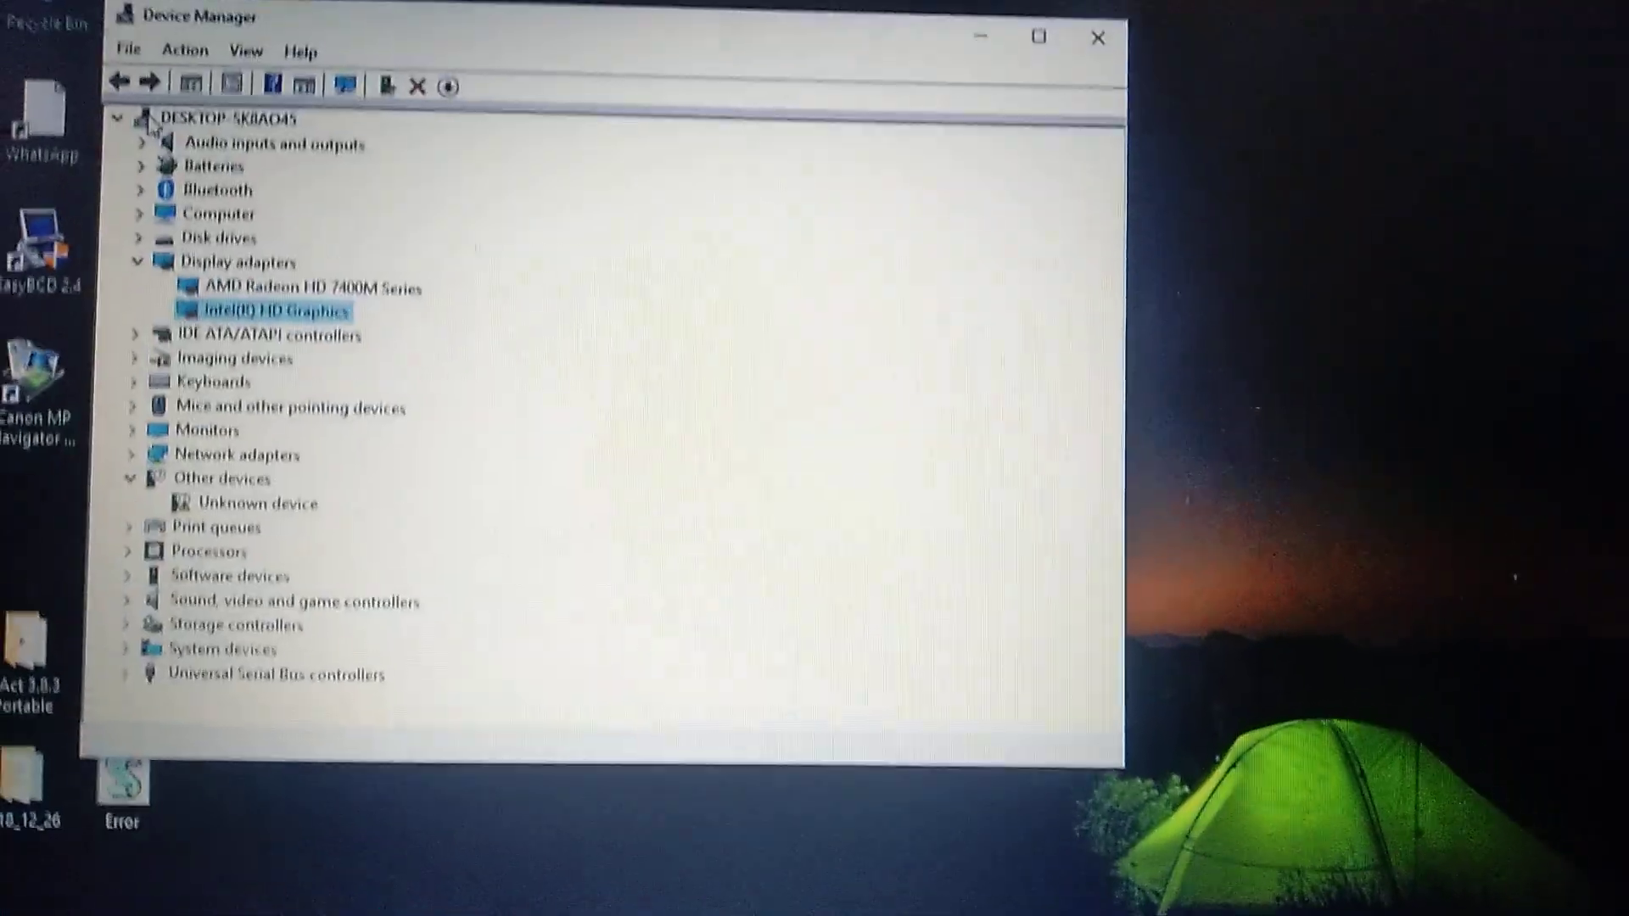
{"action": "left_click", "coordinate": [183, 49]}
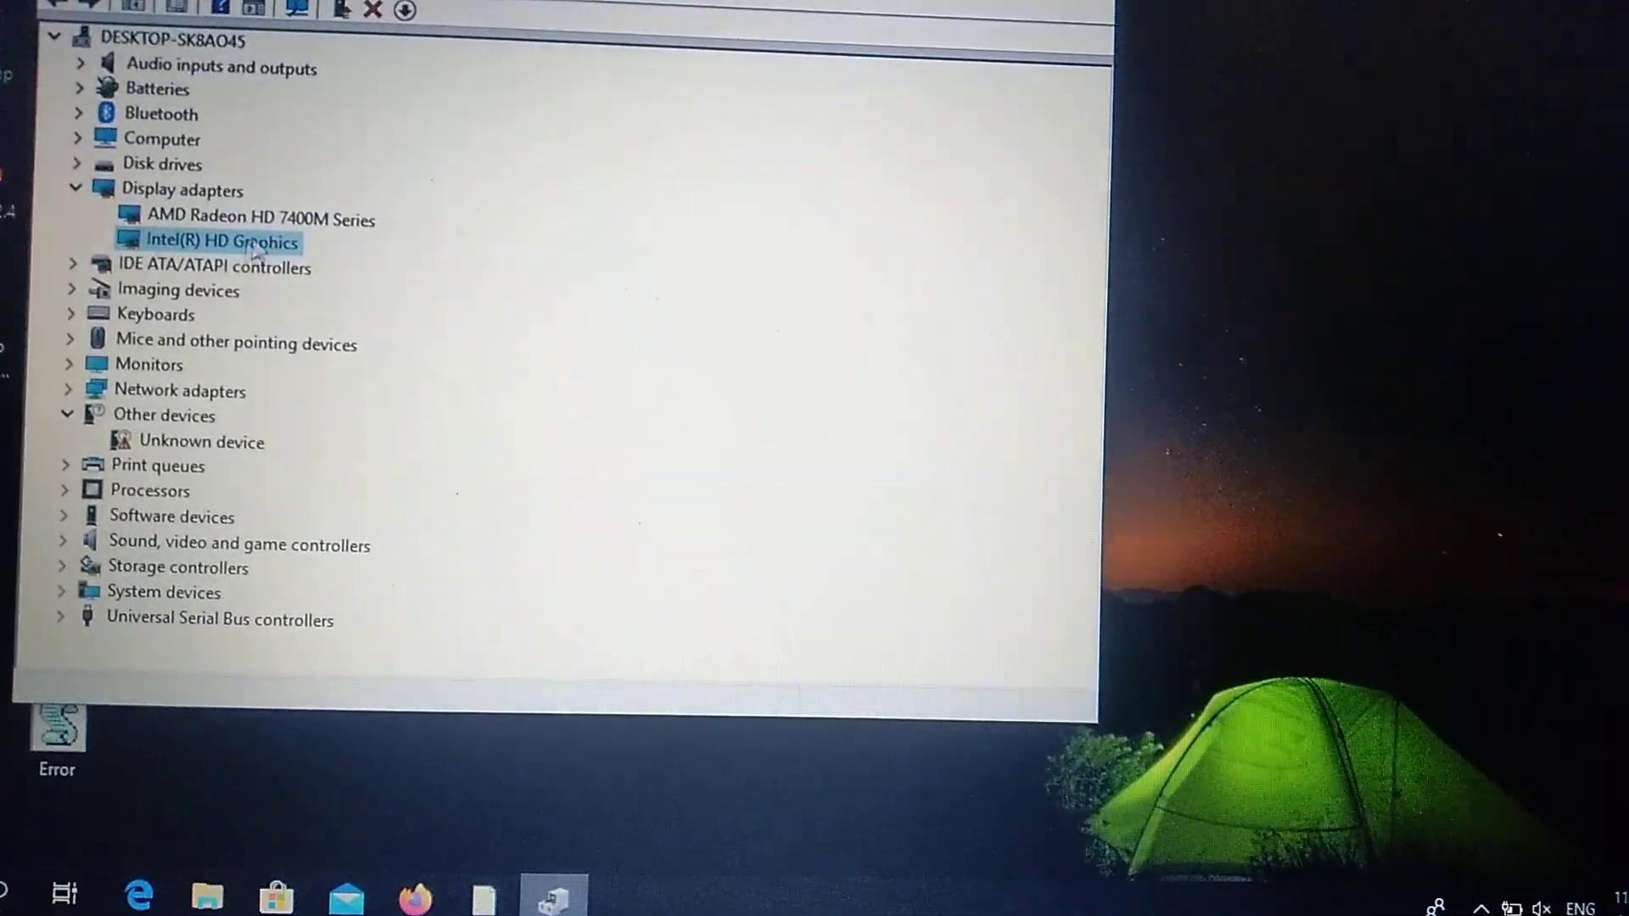
{"action": "right_click", "coordinate": [219, 241]}
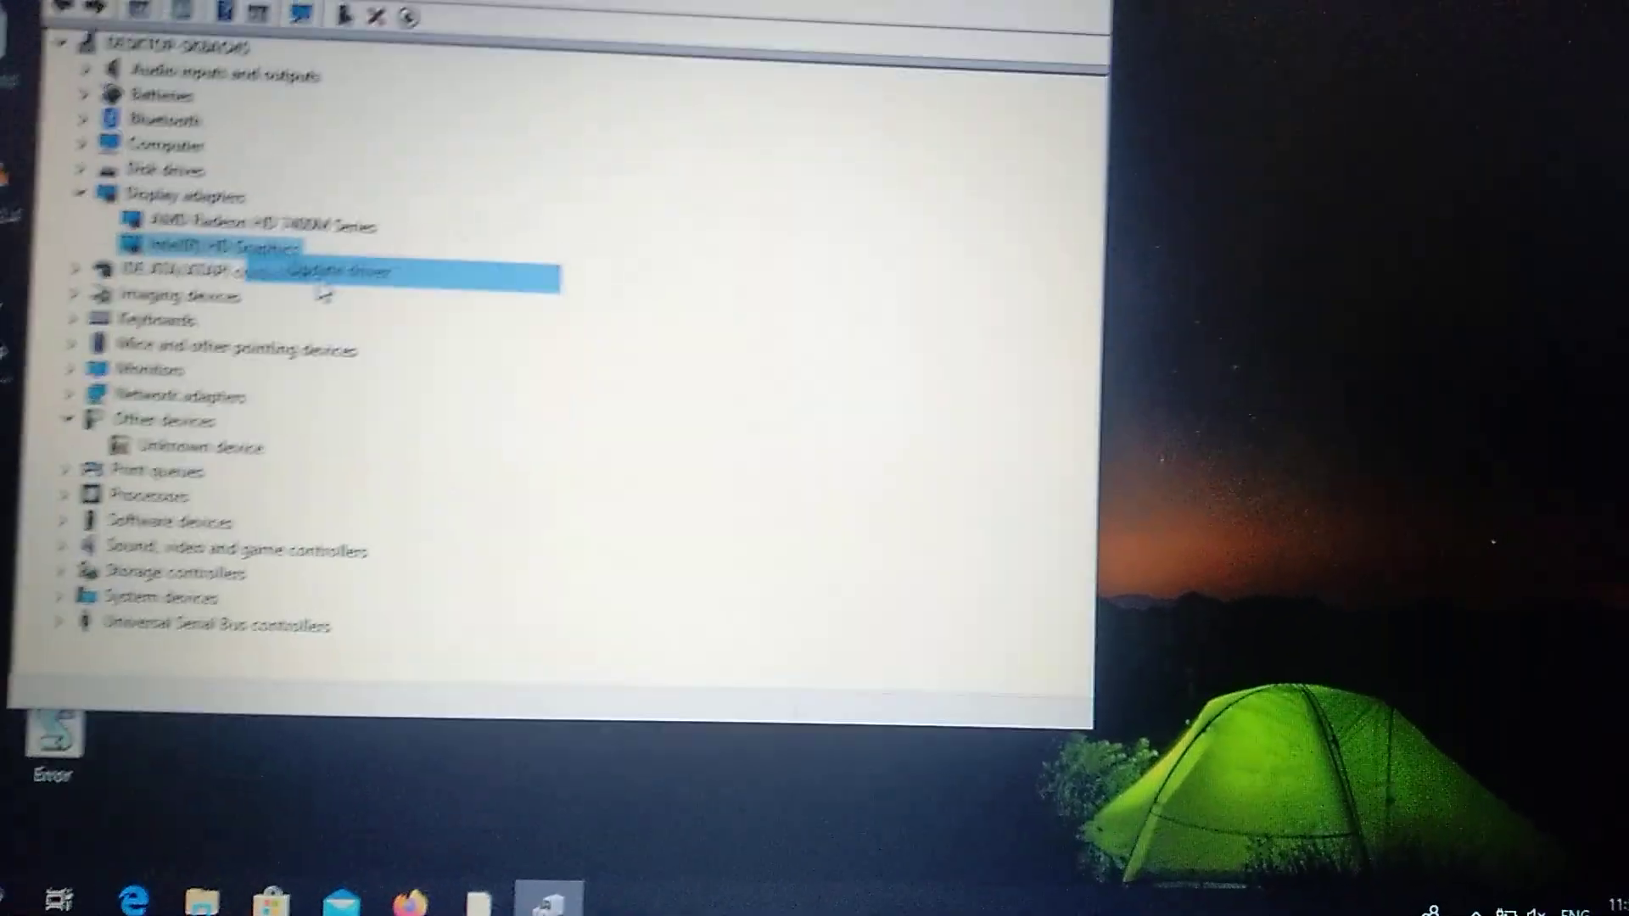
{"action": "left_click", "coordinate": [339, 273]}
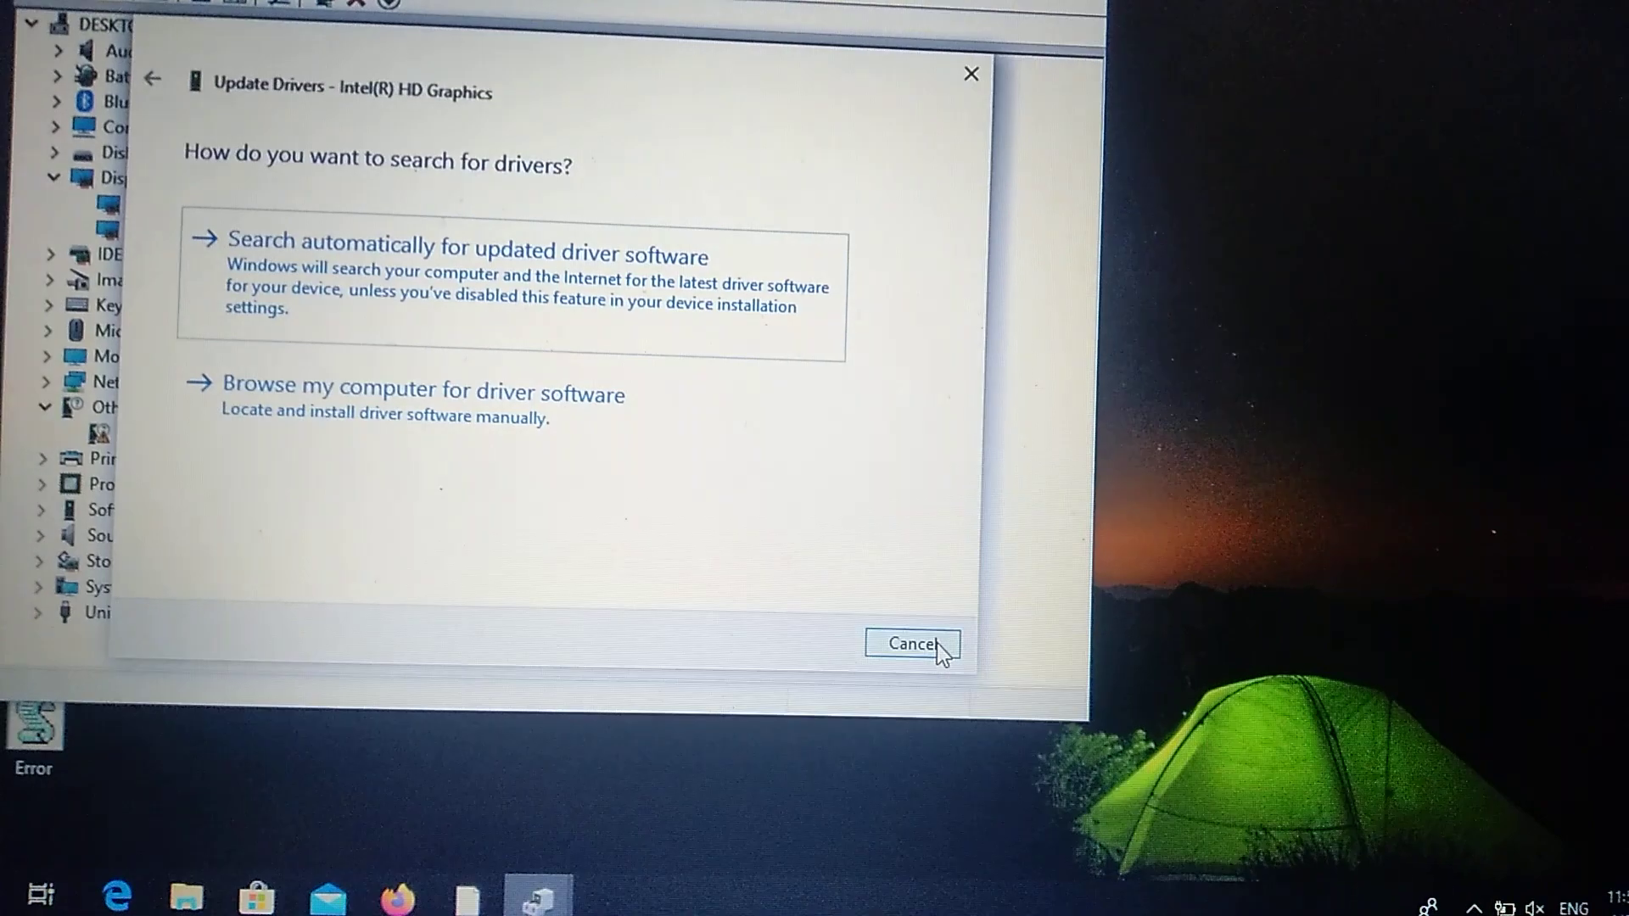
{"action": "left_click", "coordinate": [915, 646]}
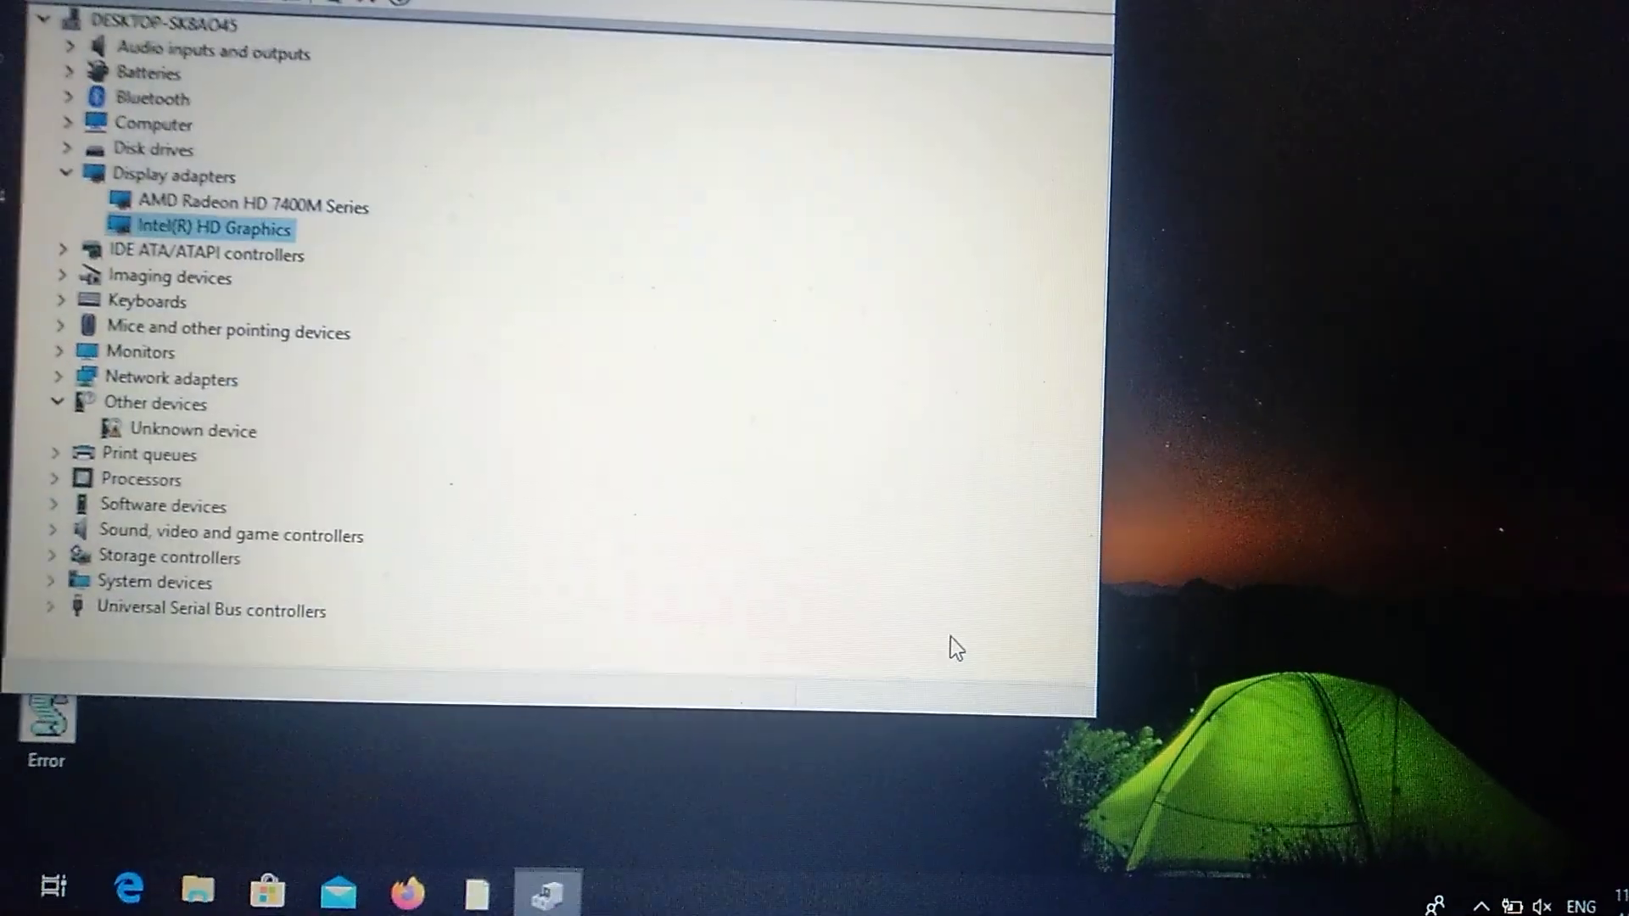